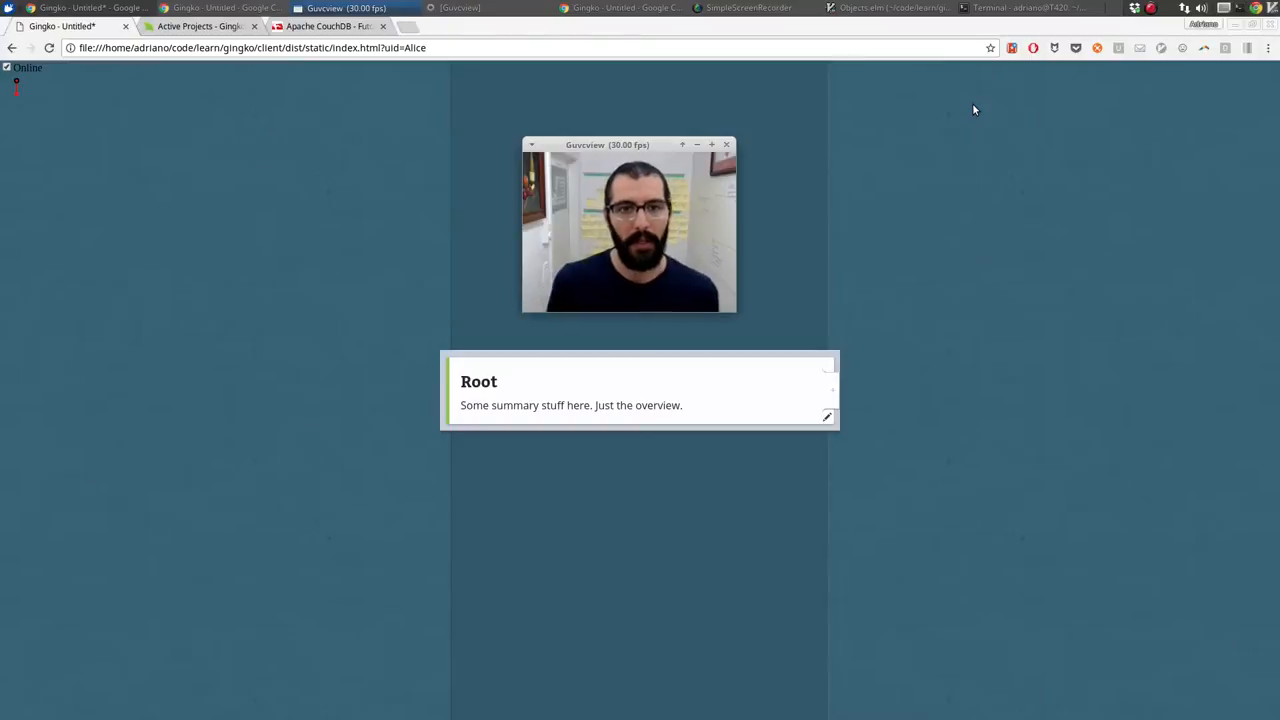
Select the Root card's summary text to start editing it
{"action": "left_click_drag", "start_coordinate": [608, 144], "coordinate": [944, 206]}
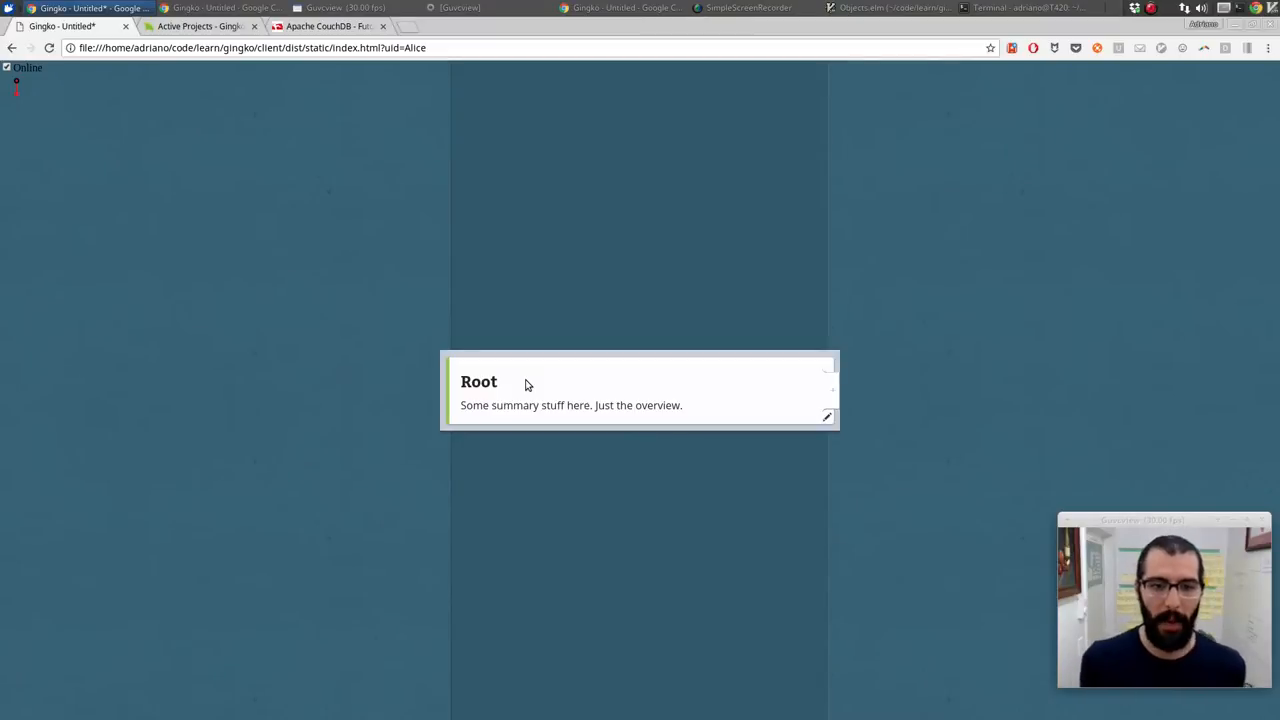
{"action": "mouse_move", "coordinate": [388, 246]}
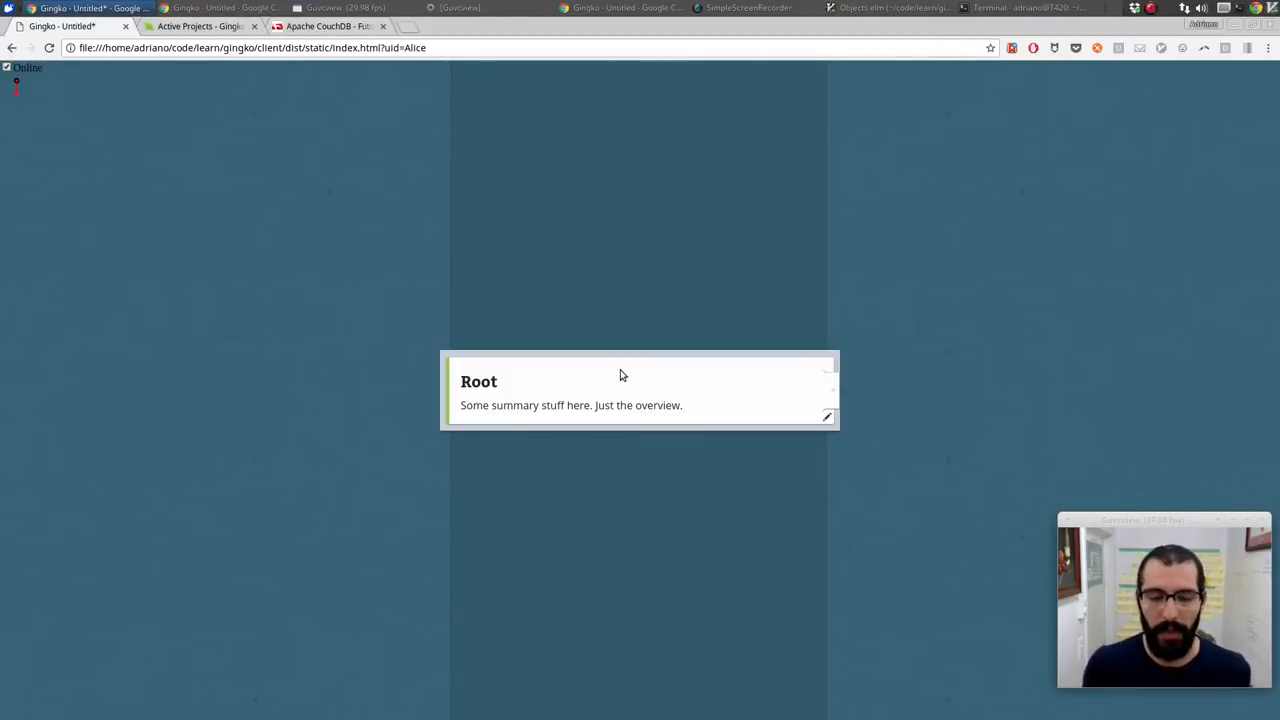
{"action": "mouse_move", "coordinate": [632, 388]}
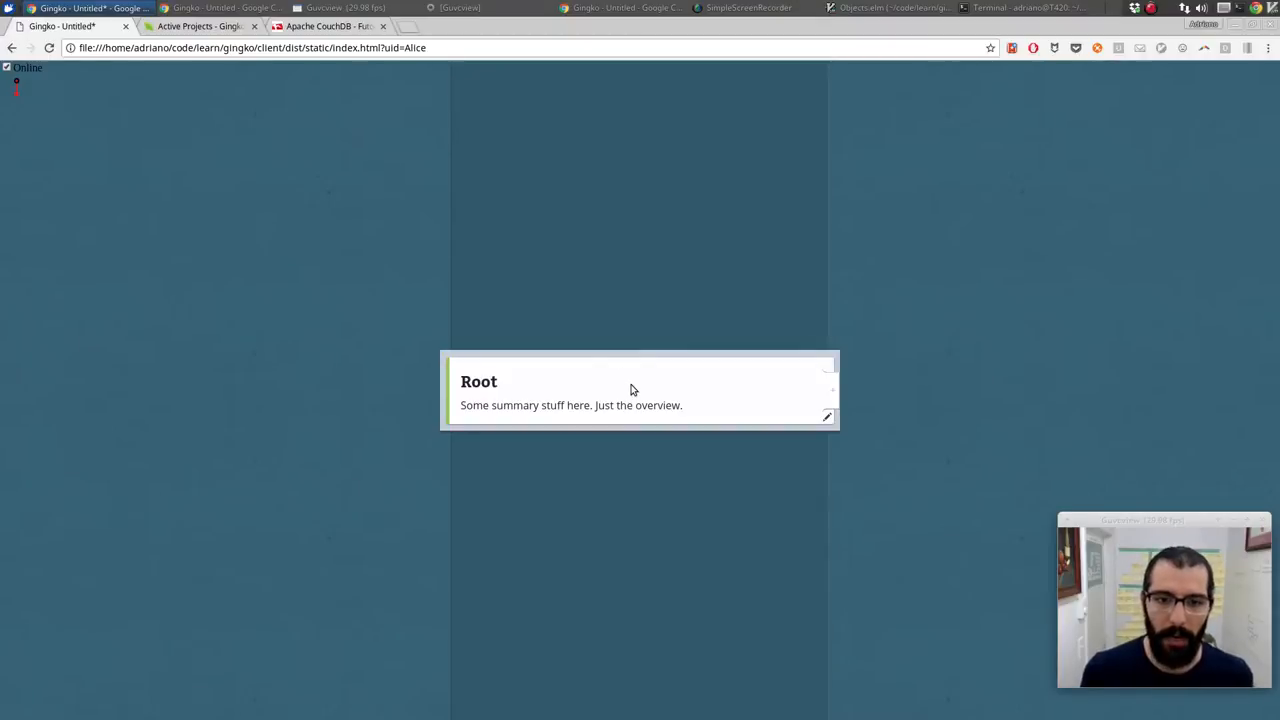
{"action": "mouse_move", "coordinate": [628, 392]}
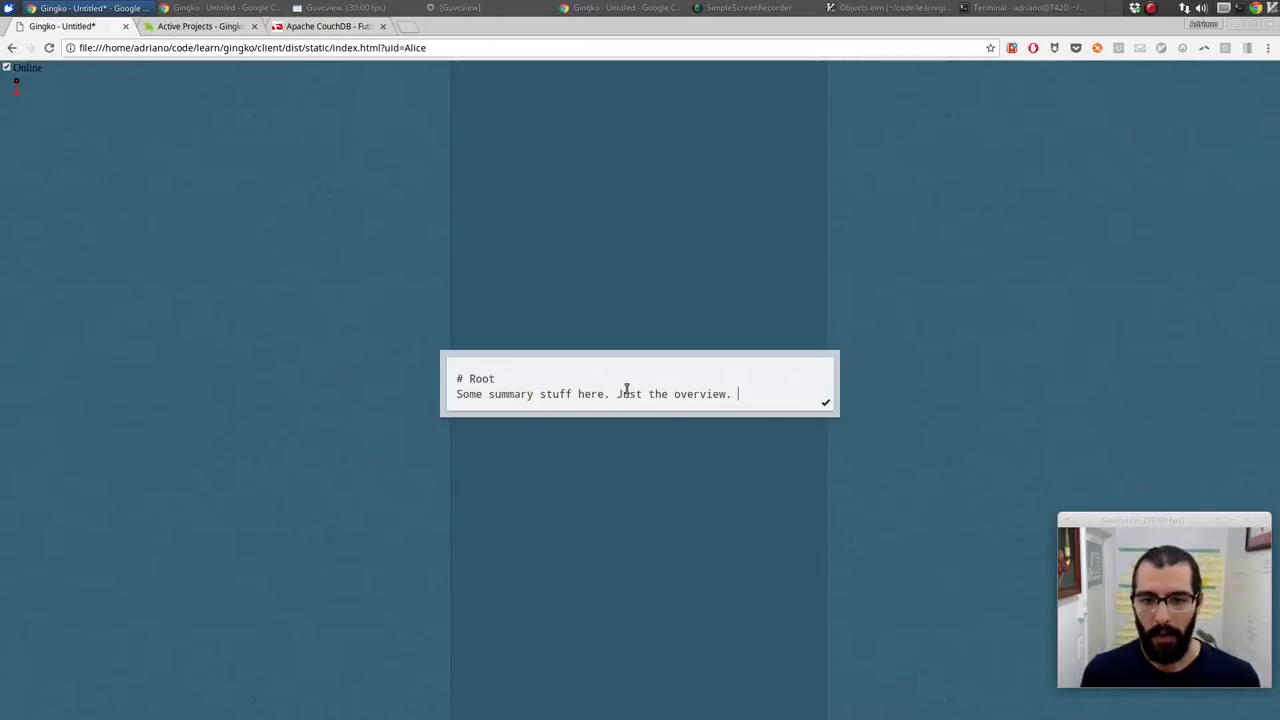
Append 'As I make changes you'll see.' and a UI remark to the Root card summary
{"action": "type", "text": "As"}
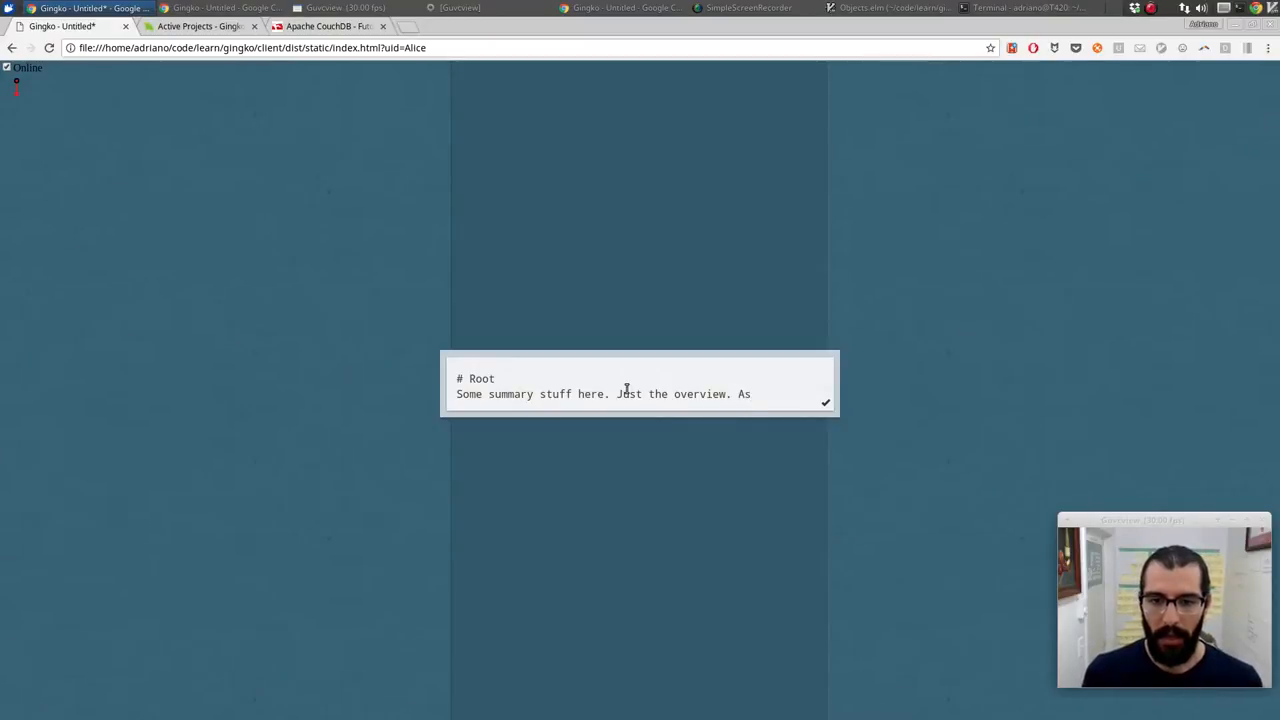
{"action": "type", "text": "I make ch"}
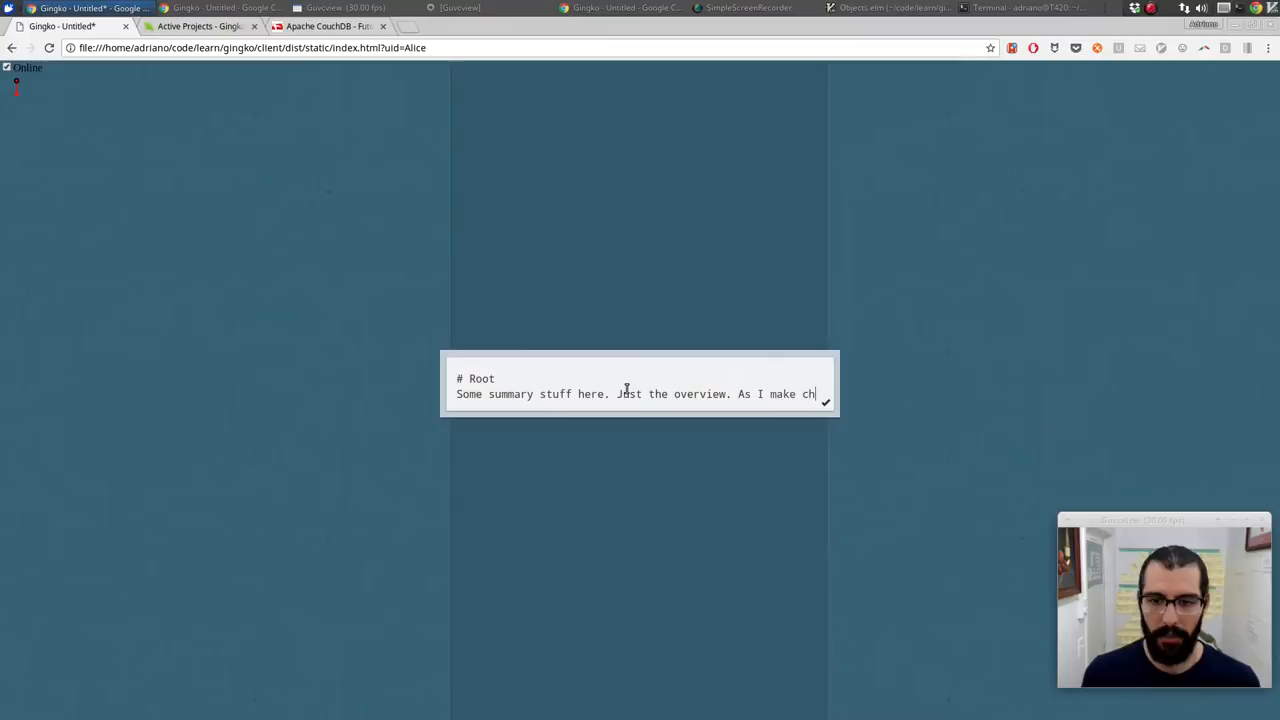
{"action": "type", "text": "anges"}
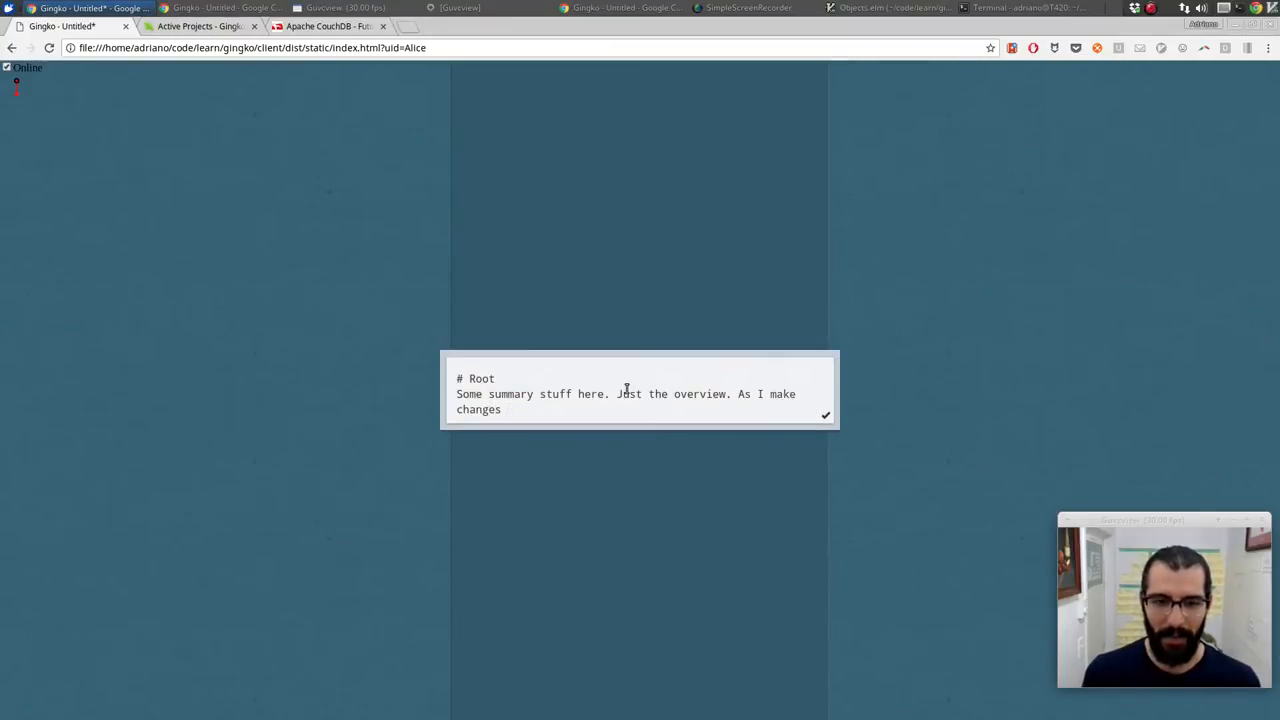
{"action": "type", "text": "you'll see."}
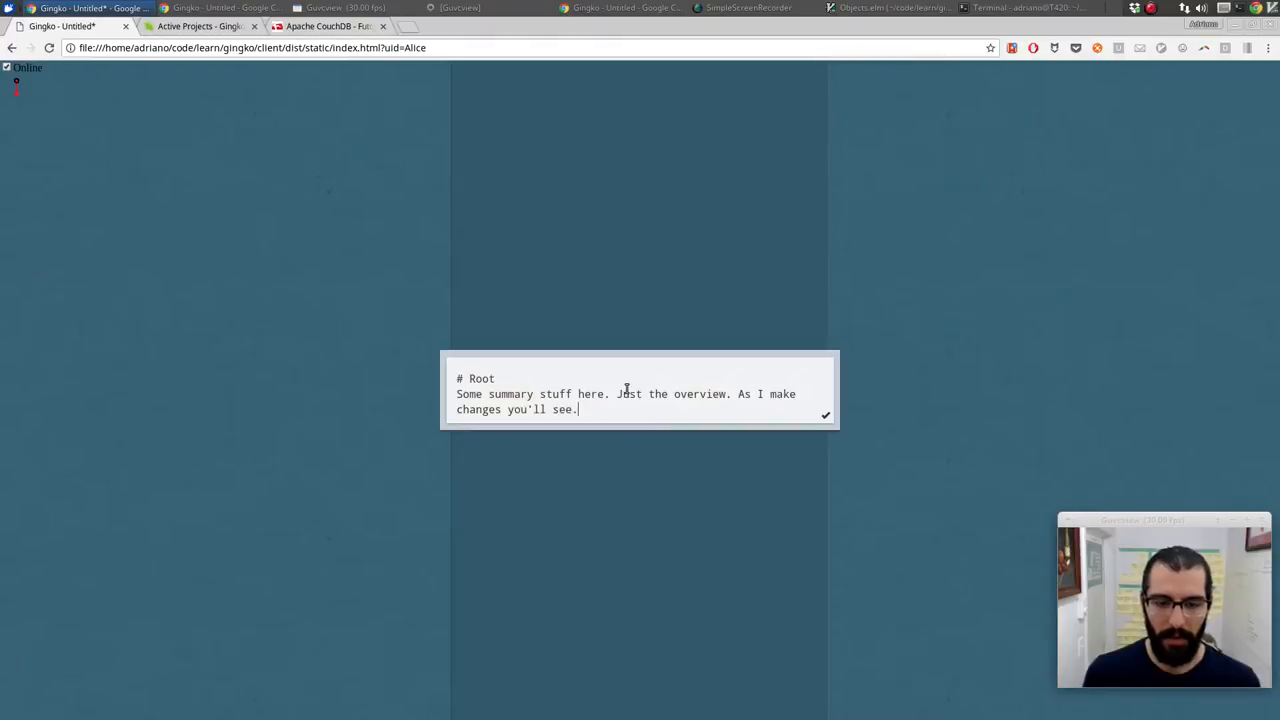
{"action": "mouse_move", "coordinate": [520, 370]}
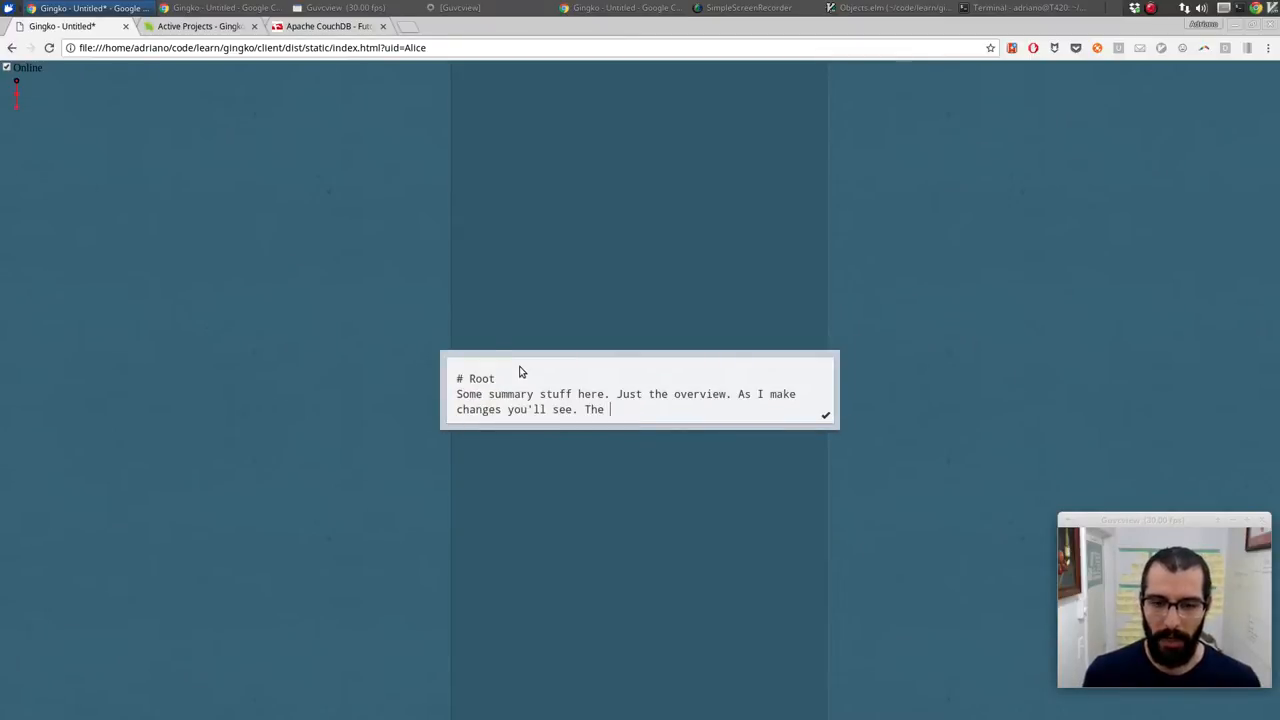
{"action": "type", "text": "ui"}
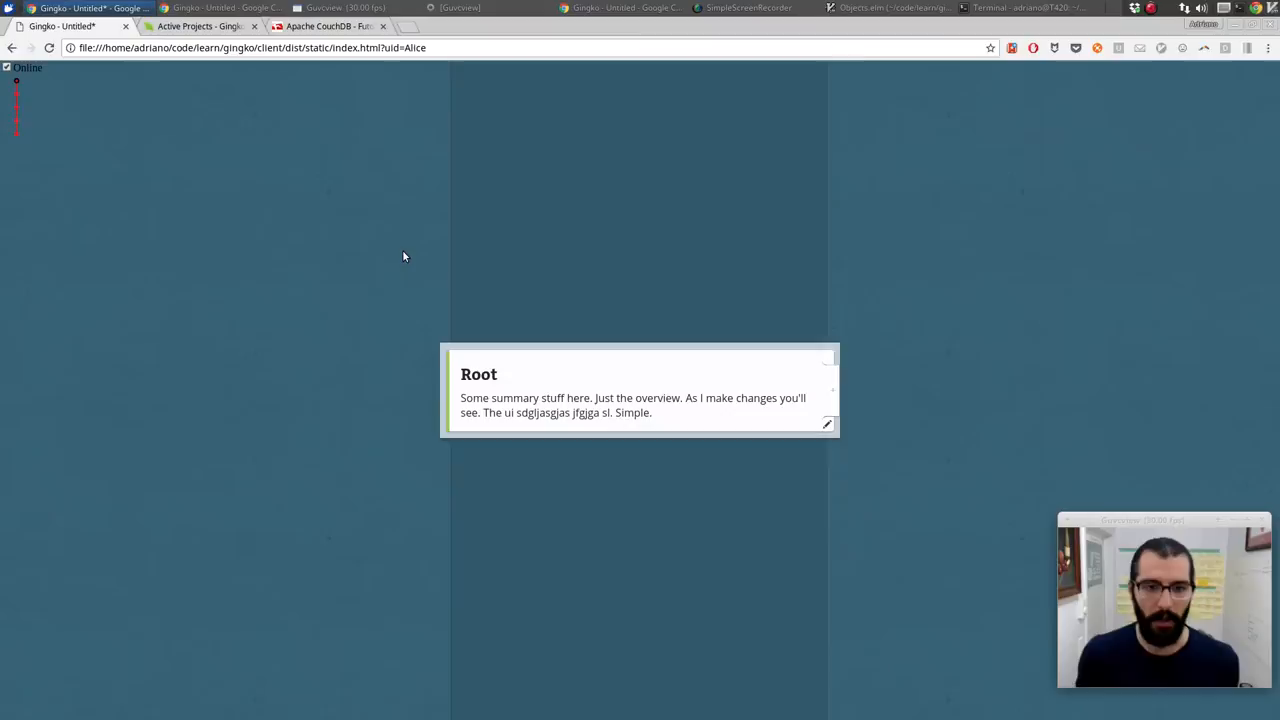
{"action": "mouse_move", "coordinate": [550, 348]}
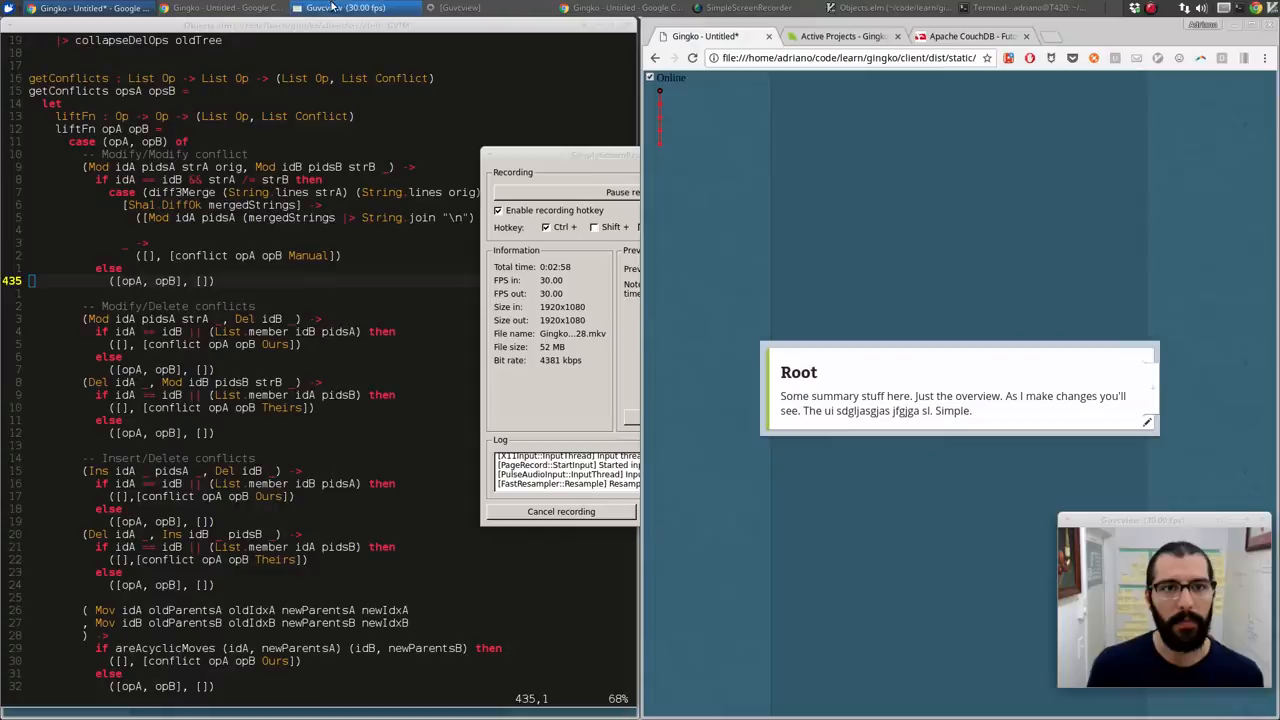
Bring the three collaborator windows showing the Root card to the front
{"action": "left_click", "coordinate": [620, 8]}
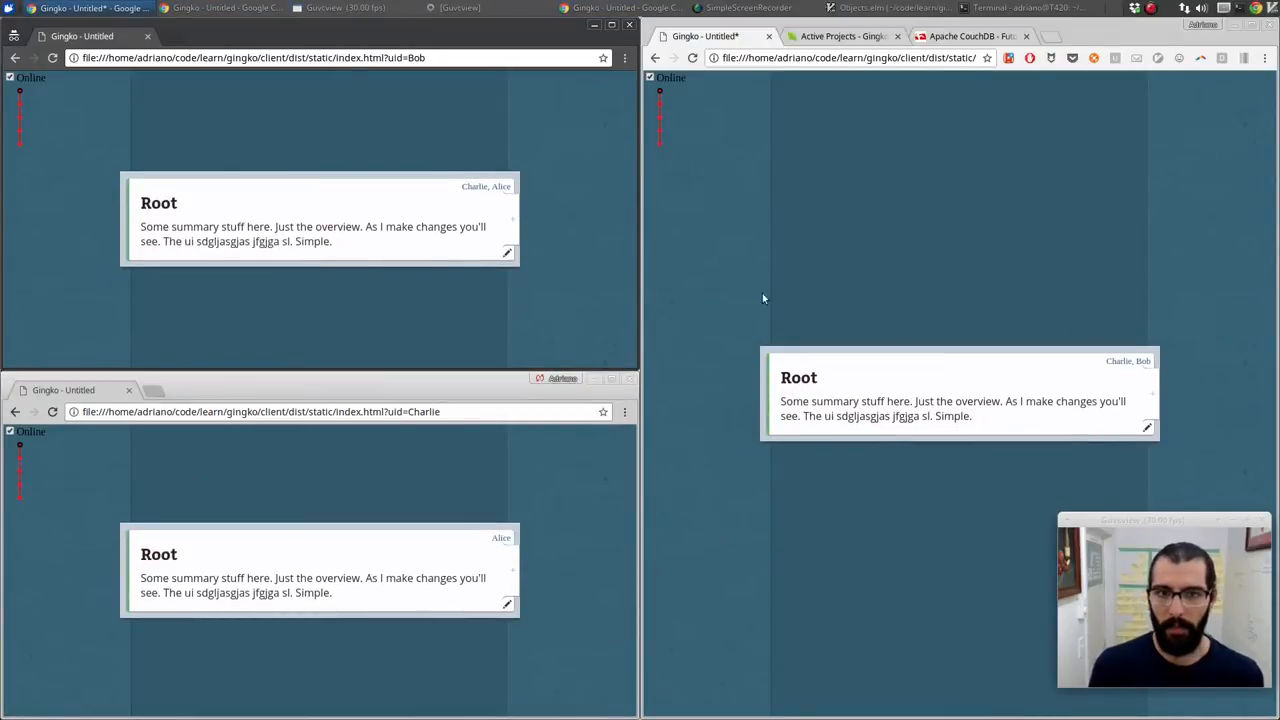
{"action": "mouse_move", "coordinate": [264, 188]}
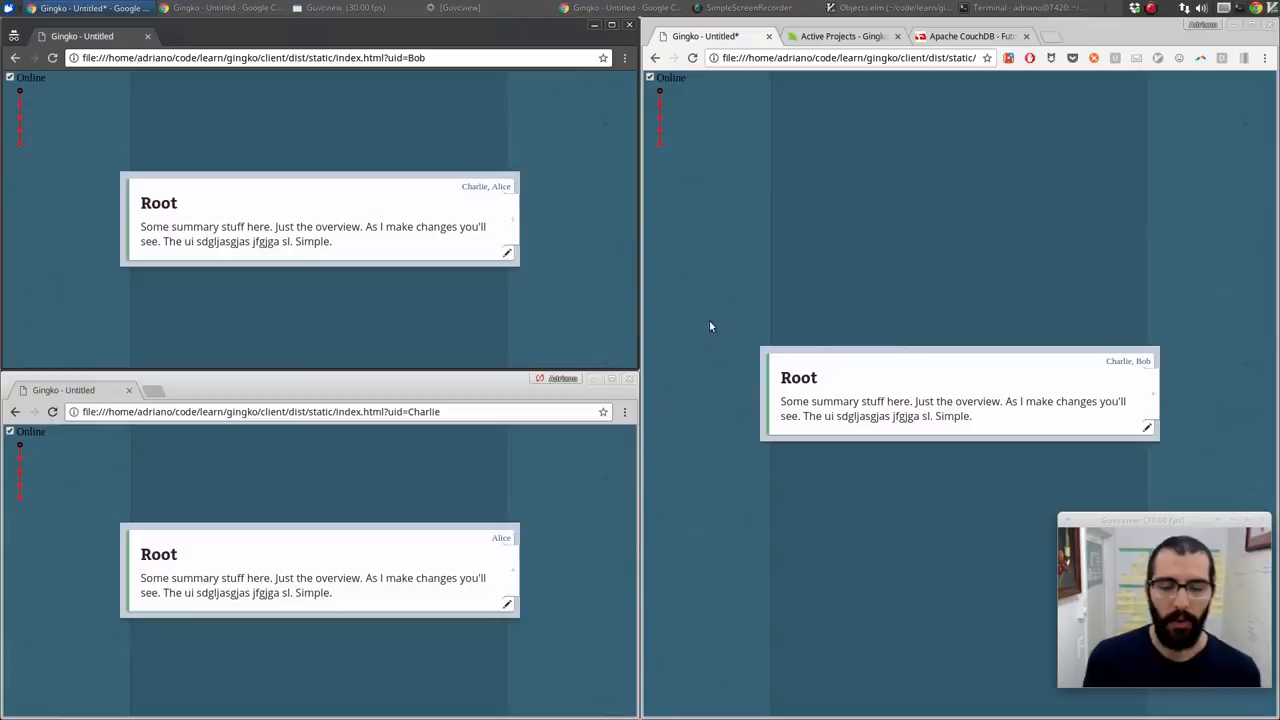
Append filler text 'asgasdlgjaljg gas gas asdgsag.' to the Root card in Alice's window
{"action": "double_click", "coordinate": [960, 392]}
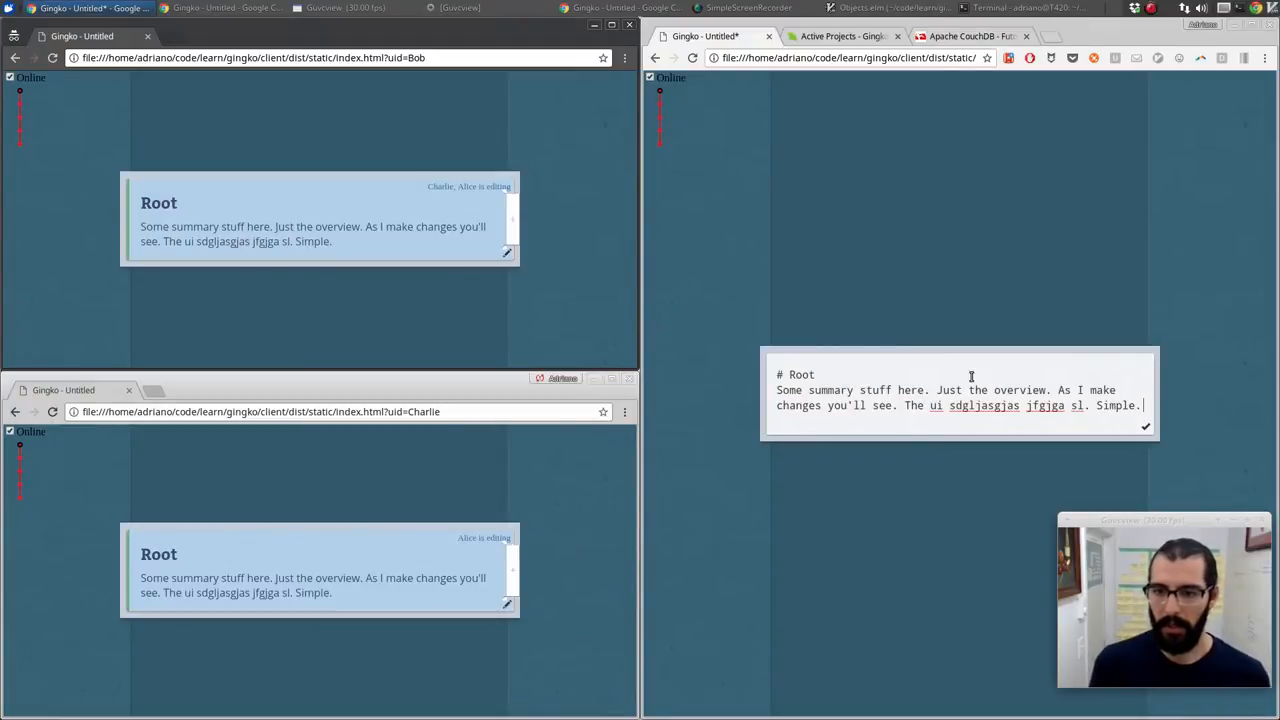
{"action": "type", "text": "asgasdlgjaljg gas gasg ."}
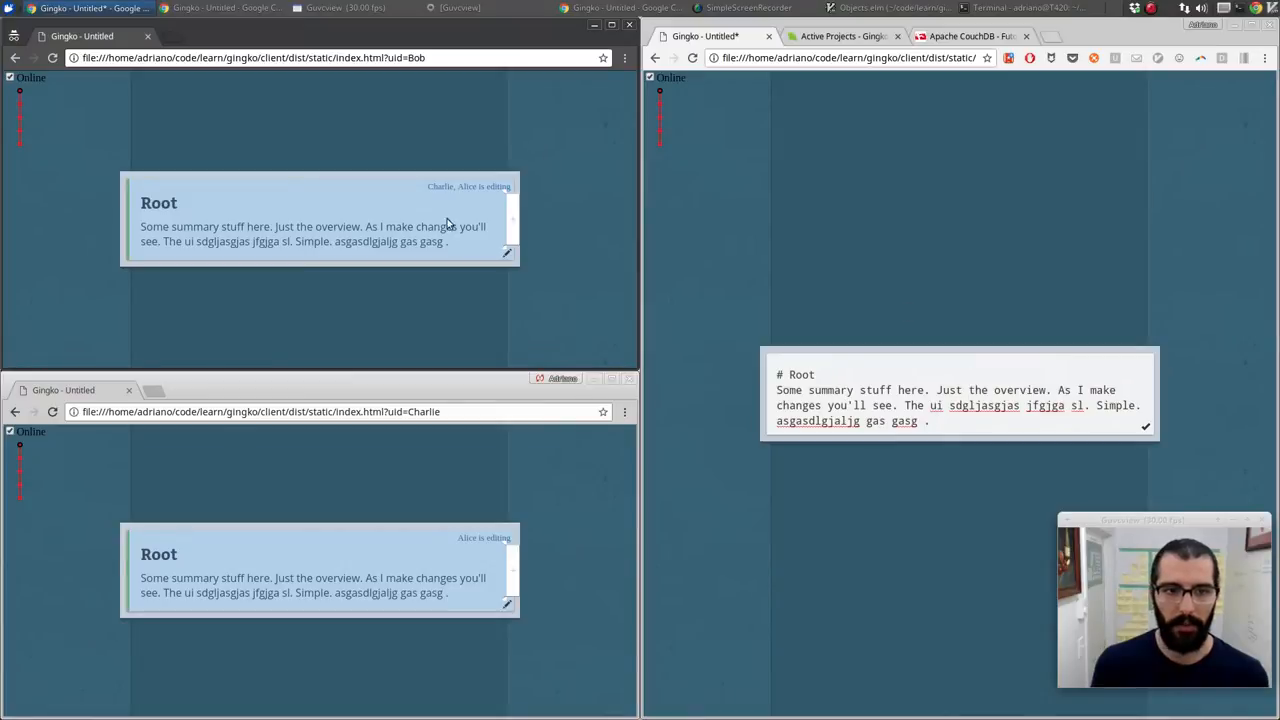
{"action": "type", "text": "asdgsag"}
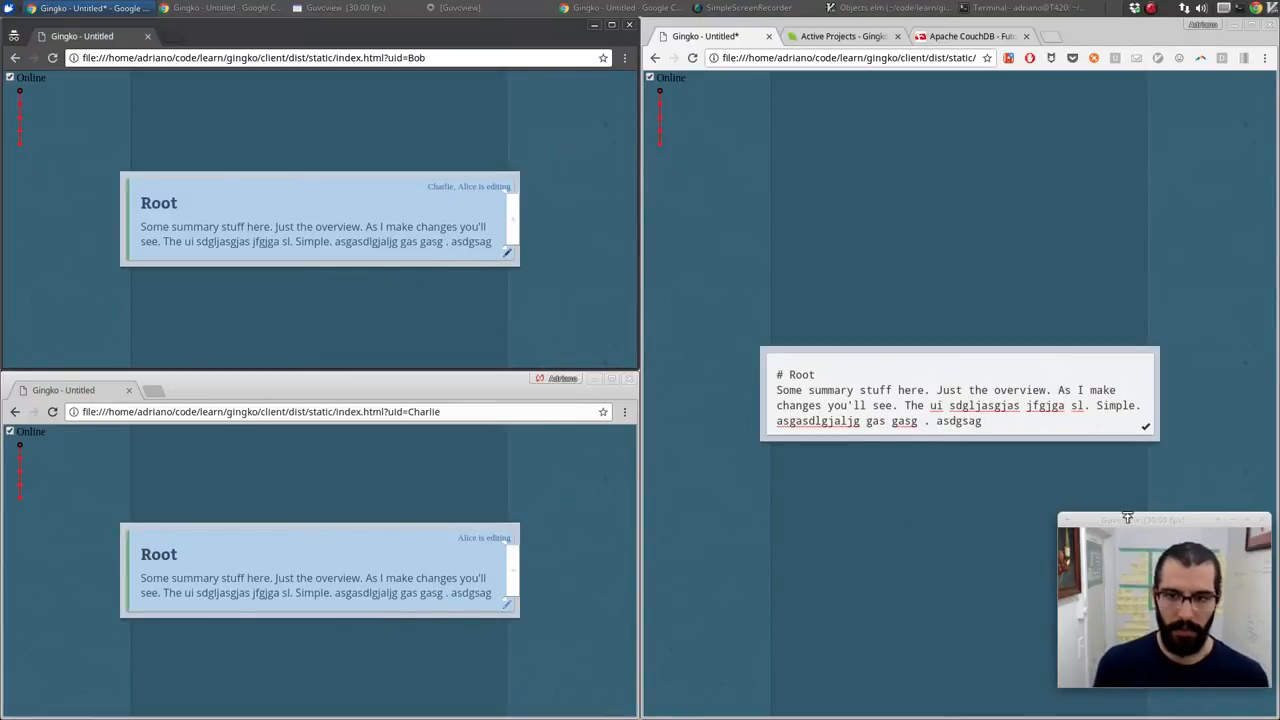
{"action": "type", "text": "."}
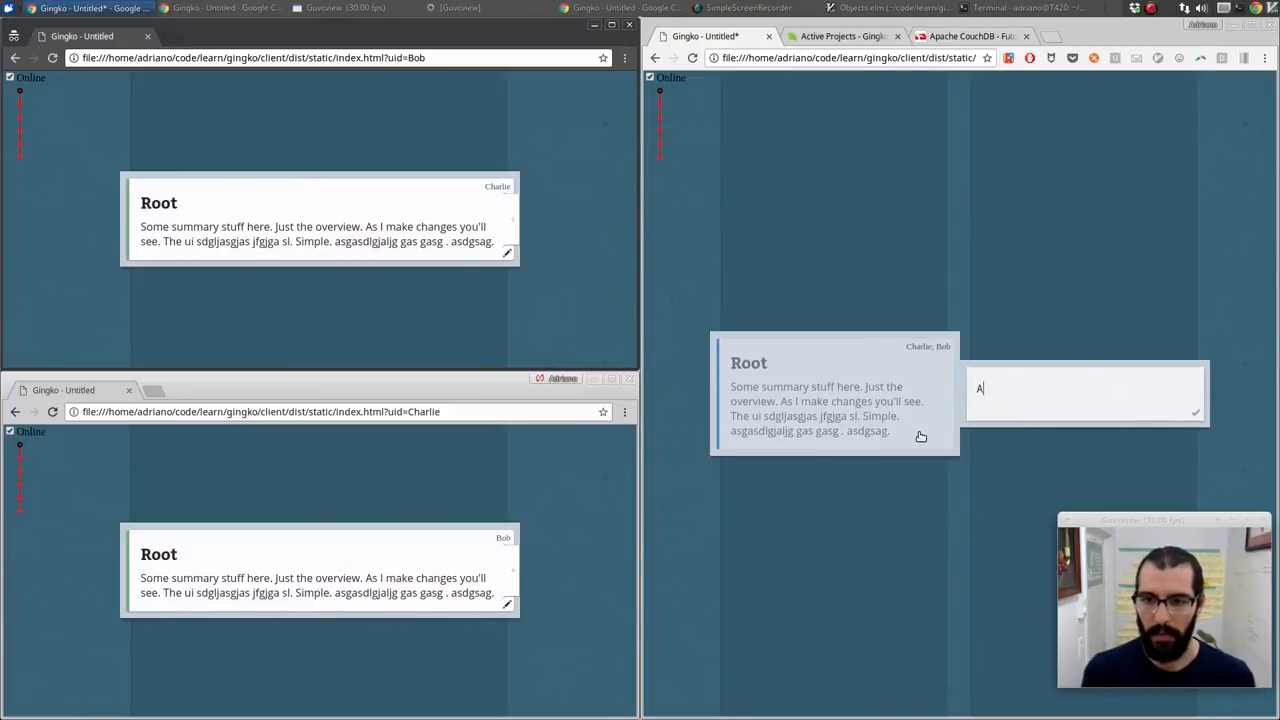
Create child cards A and B, add 'What is changed.' to the first, and save it
{"action": "type", "text": "A"}
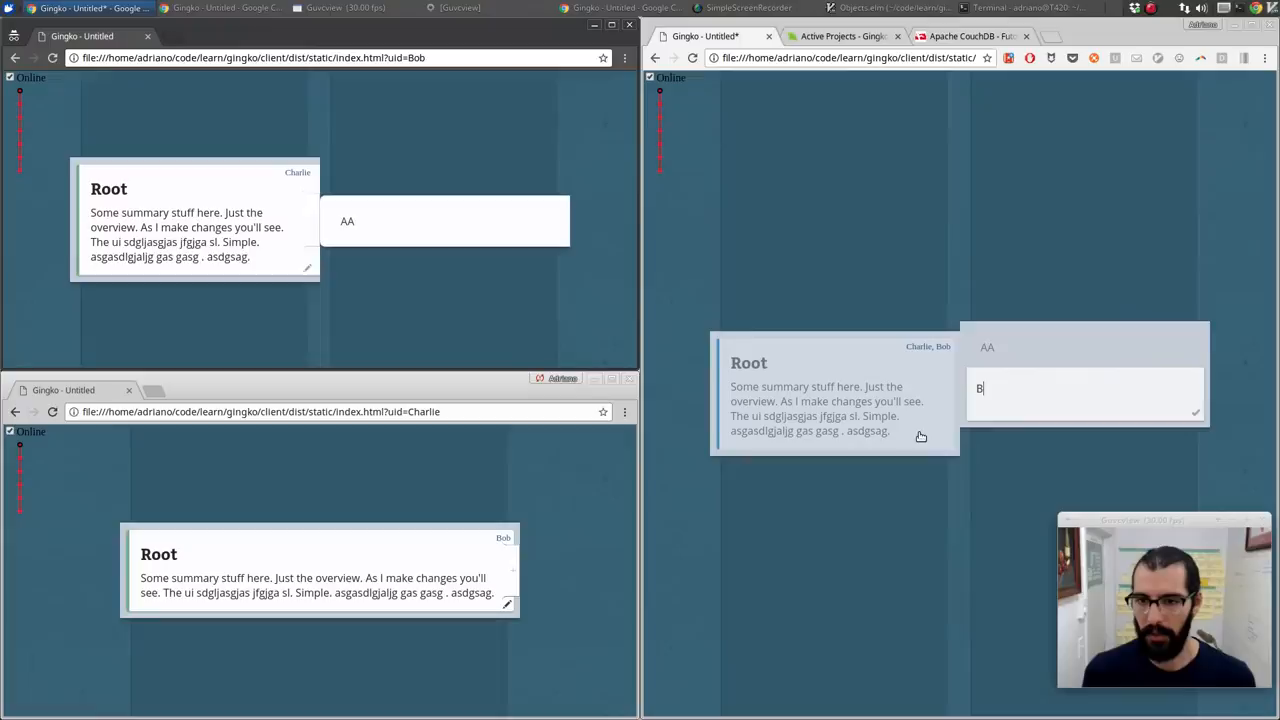
{"action": "type", "text": "B"}
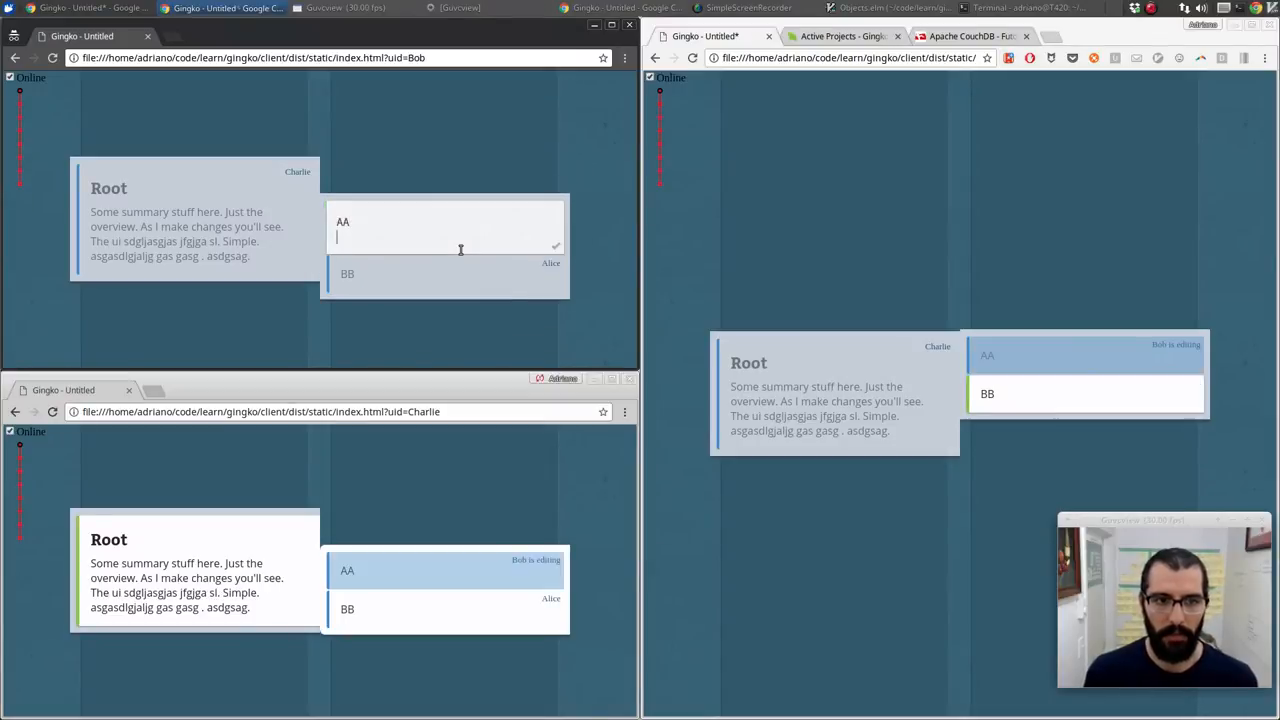
{"action": "type", "text": "What is ch"}
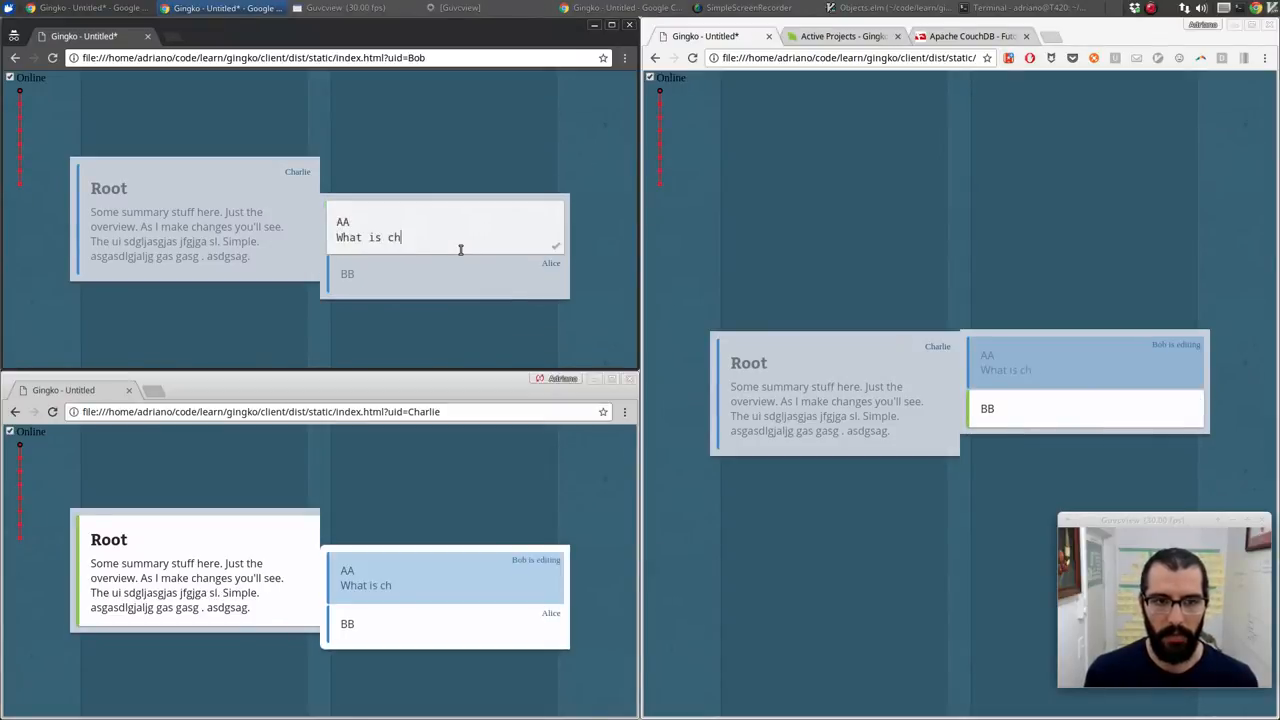
{"action": "type", "text": "anged."}
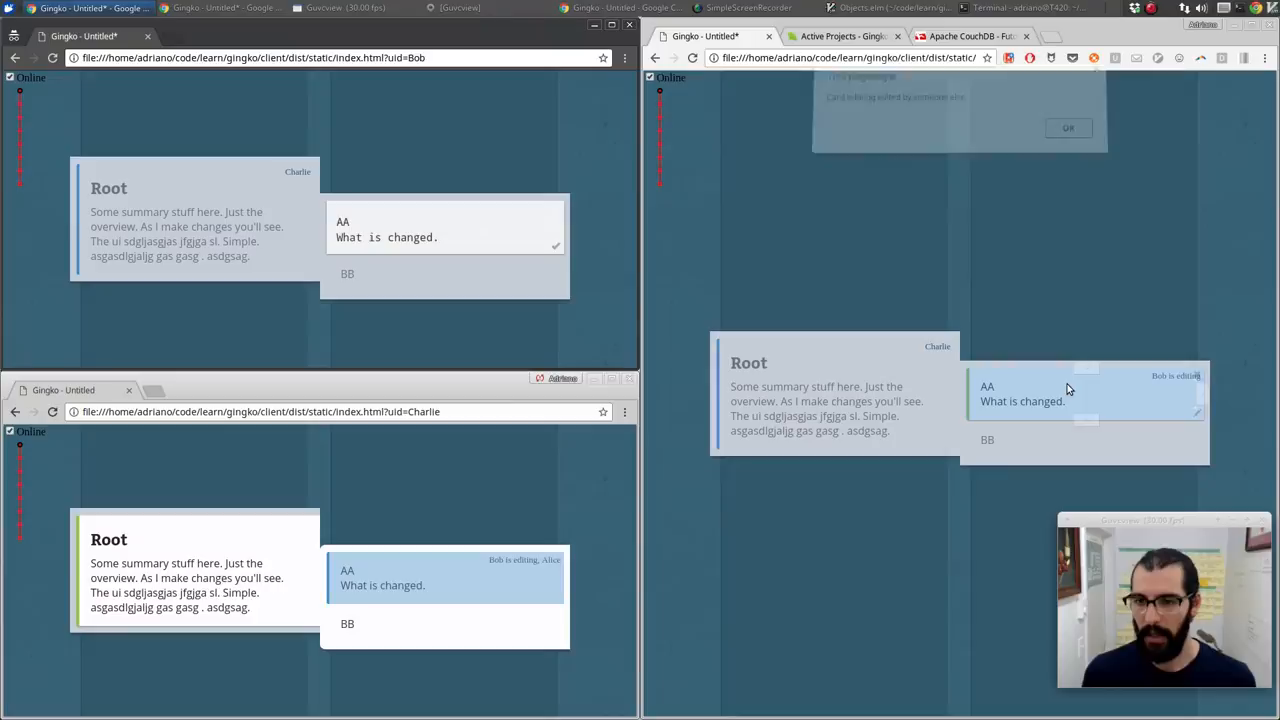
{"action": "left_click", "coordinate": [1068, 128]}
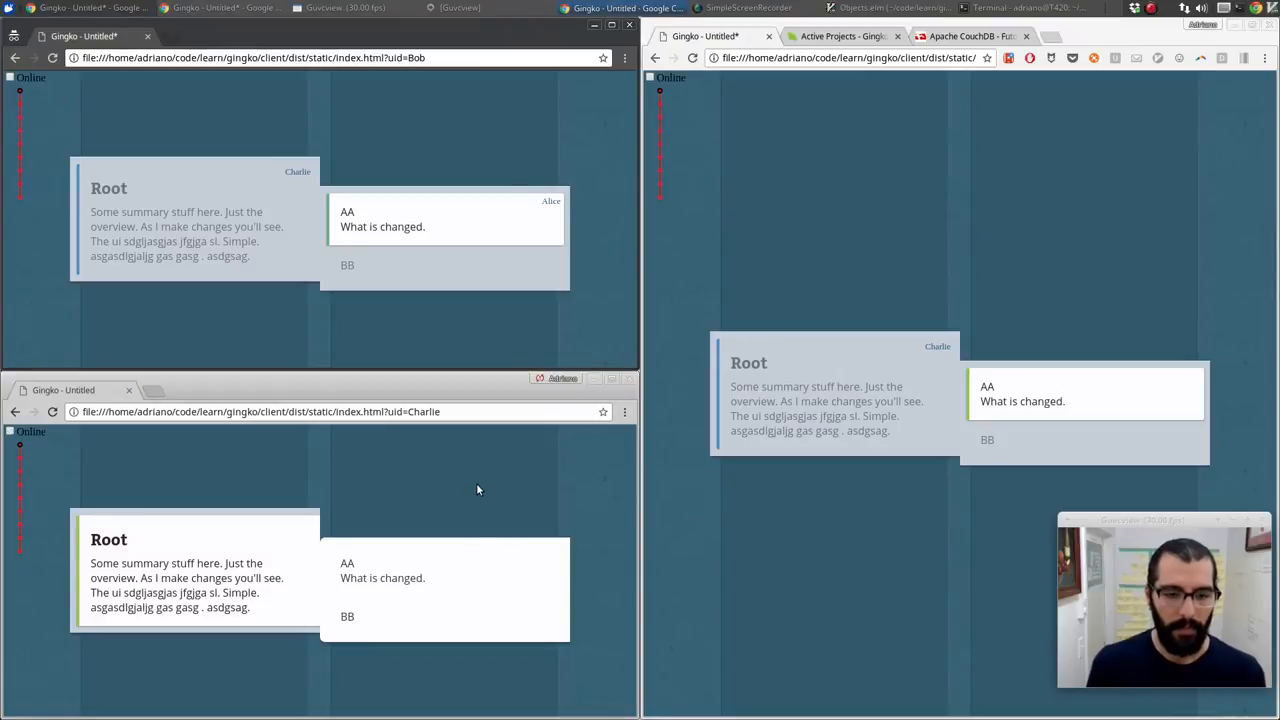
{"action": "left_click", "coordinate": [444, 570]}
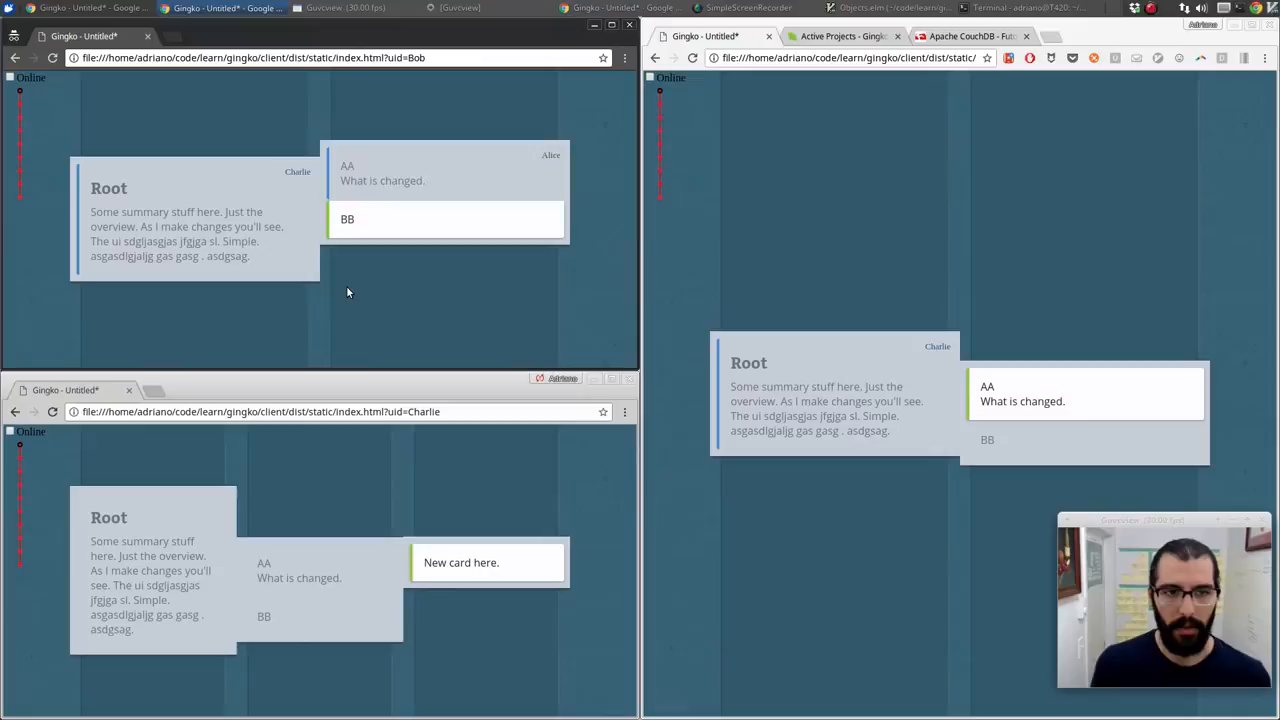
{"action": "type", "text": "CHANGED"}
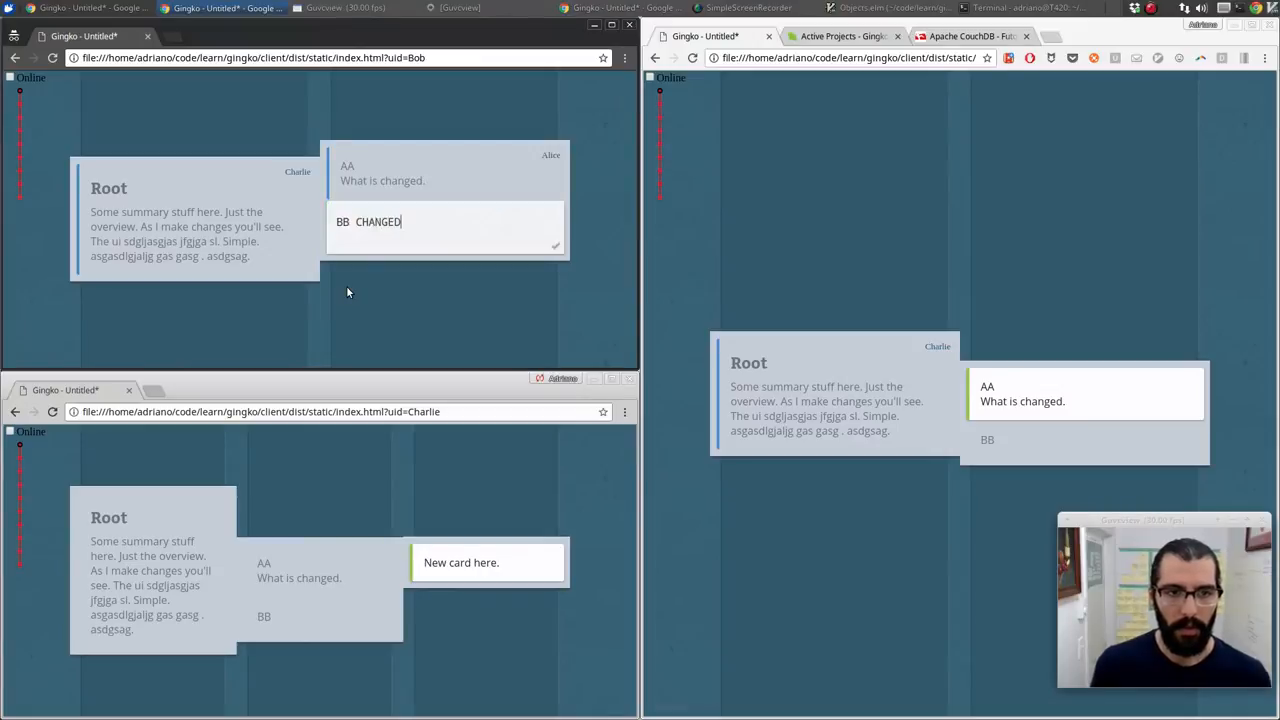
{"action": "type", "text": "!!"}
{"action": "type", "text": "D"}
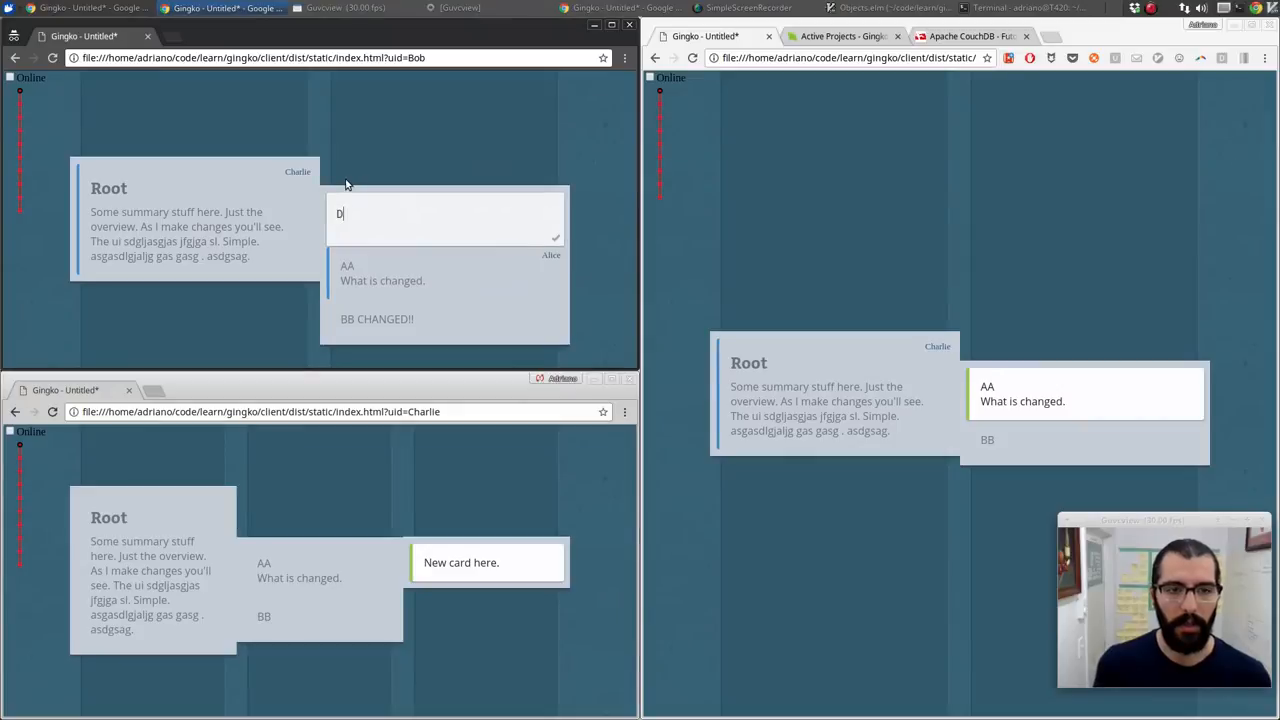
{"action": "type", "text": "inserted!!"}
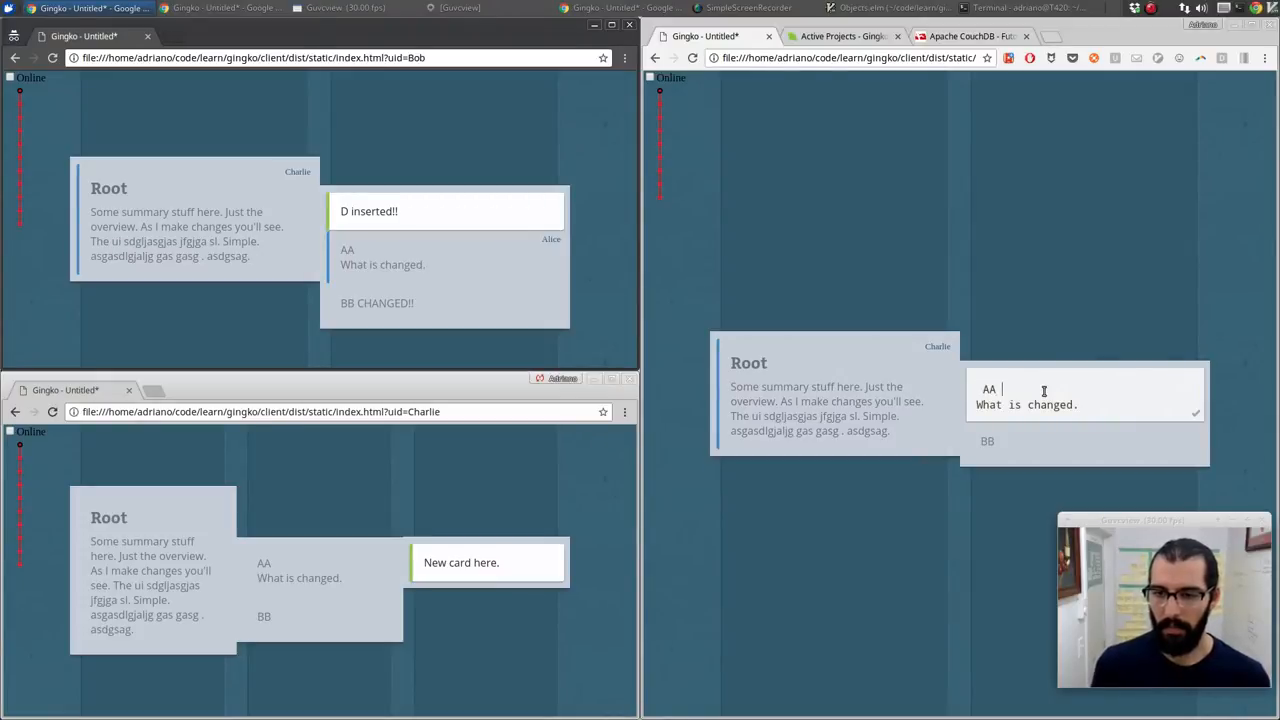
{"action": "type", "text": "a change change change."}
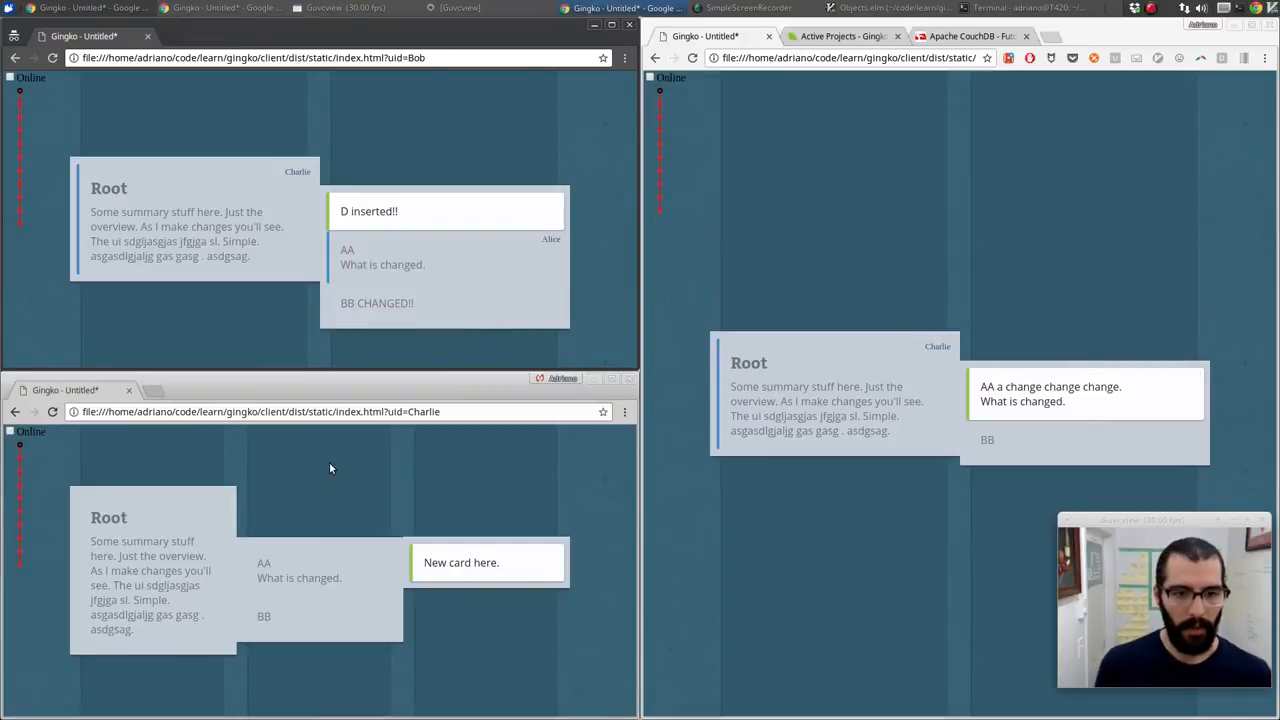
{"action": "mouse_move", "coordinate": [196, 328]}
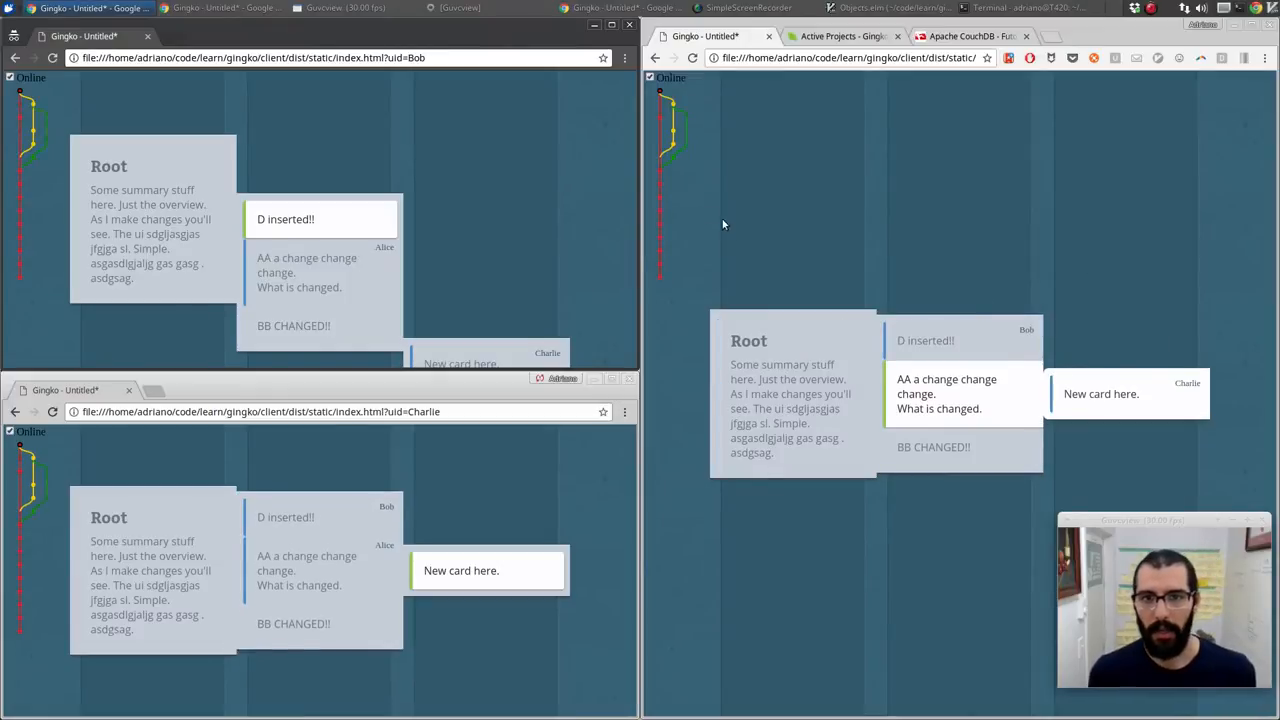
{"action": "mouse_move", "coordinate": [656, 190]}
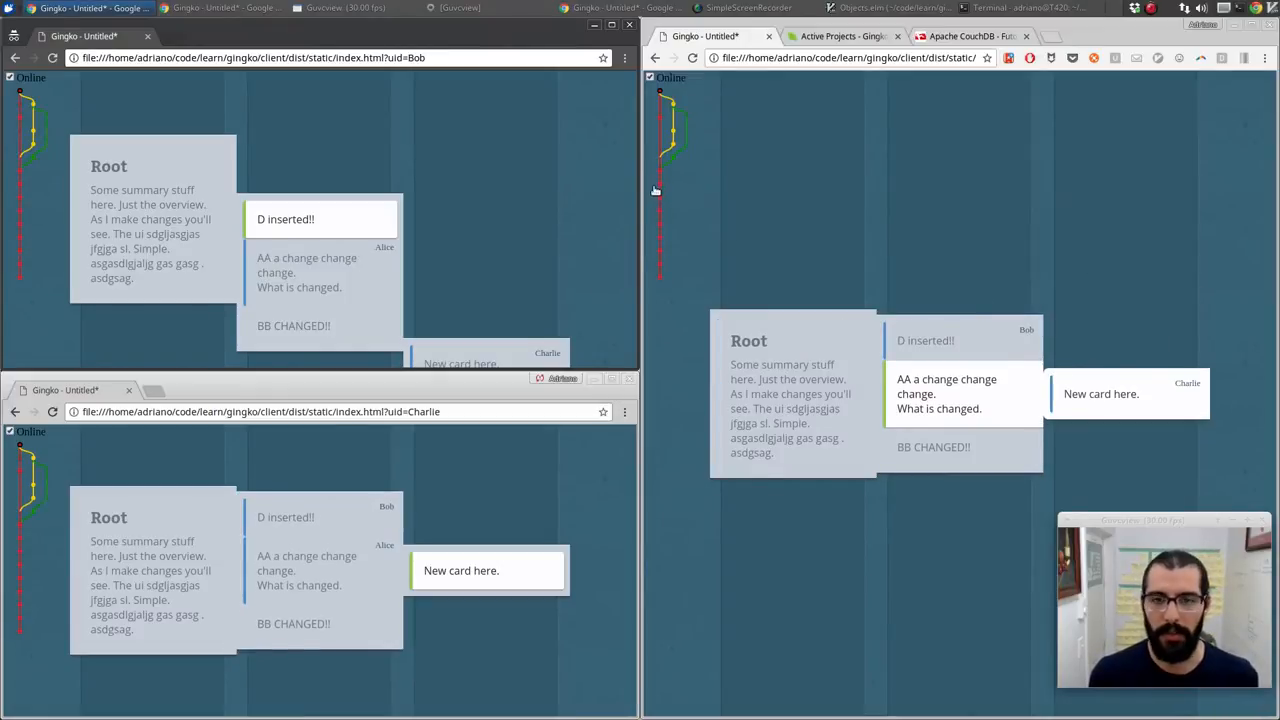
{"action": "mouse_move", "coordinate": [658, 176]}
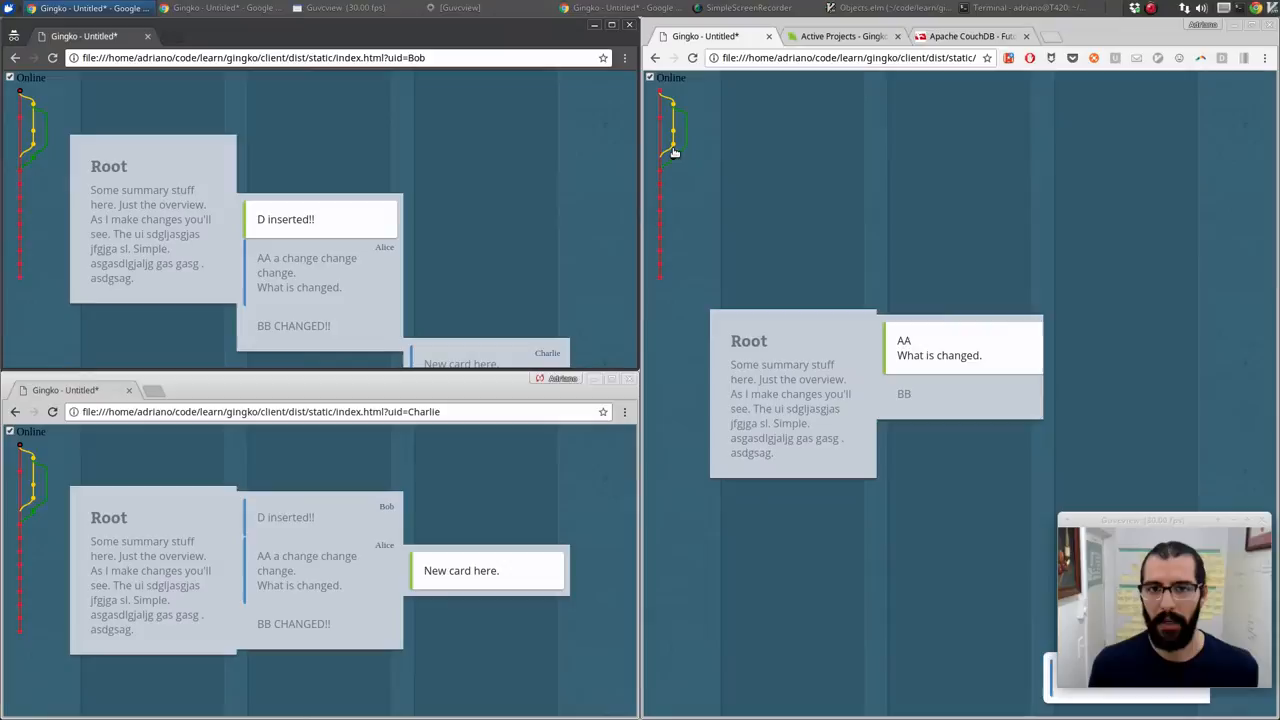
{"action": "mouse_move", "coordinate": [680, 156]}
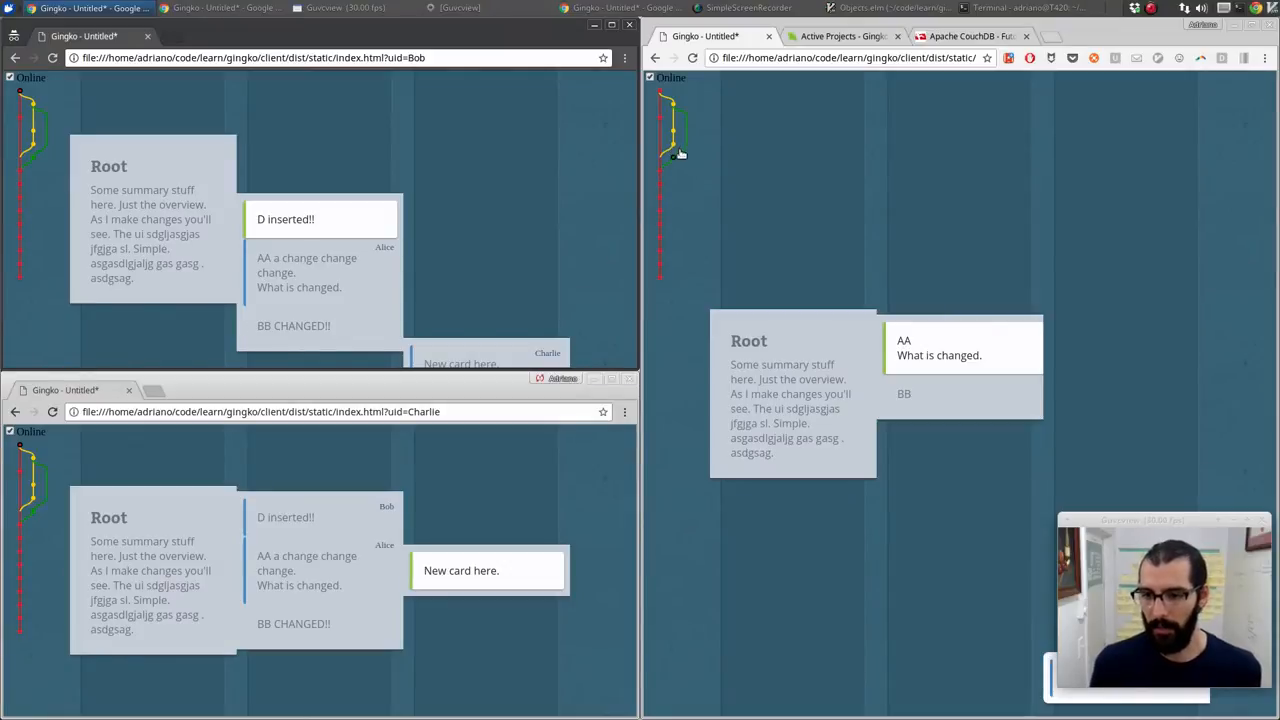
{"action": "mouse_move", "coordinate": [668, 156]}
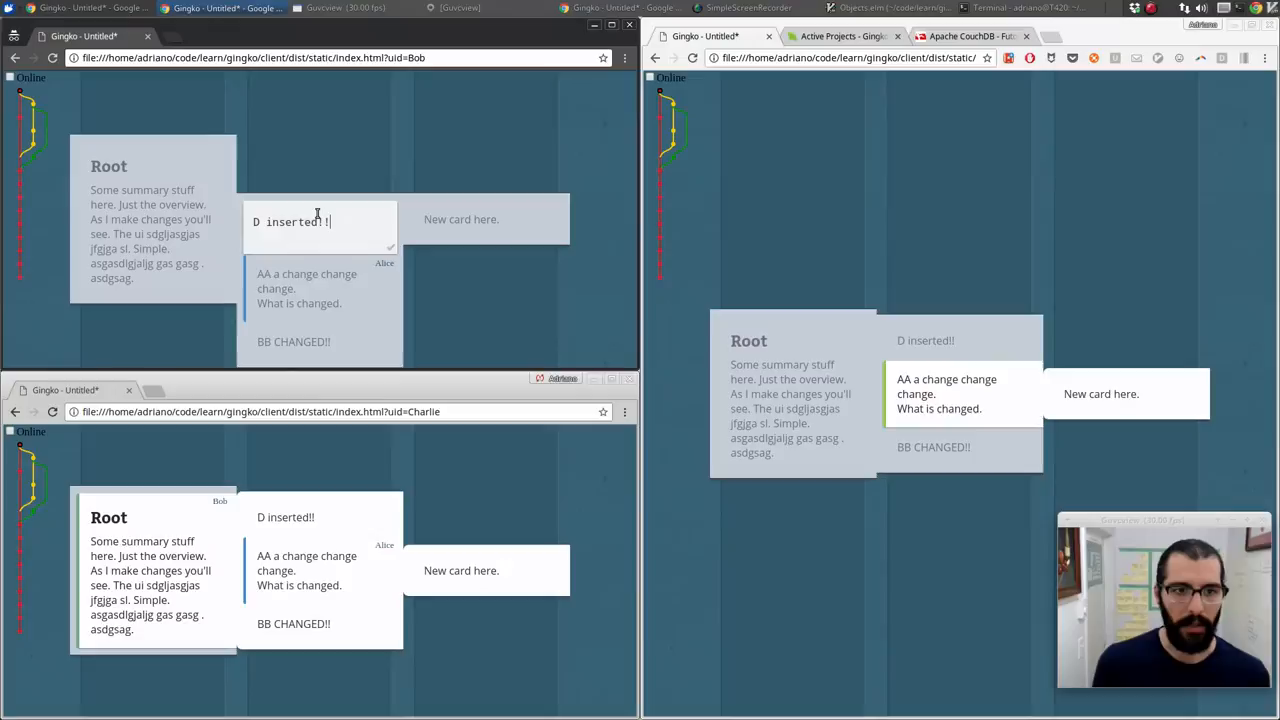
Write 'Change some stuff in D' on the D card in one window
{"action": "type", "text": "Change"}
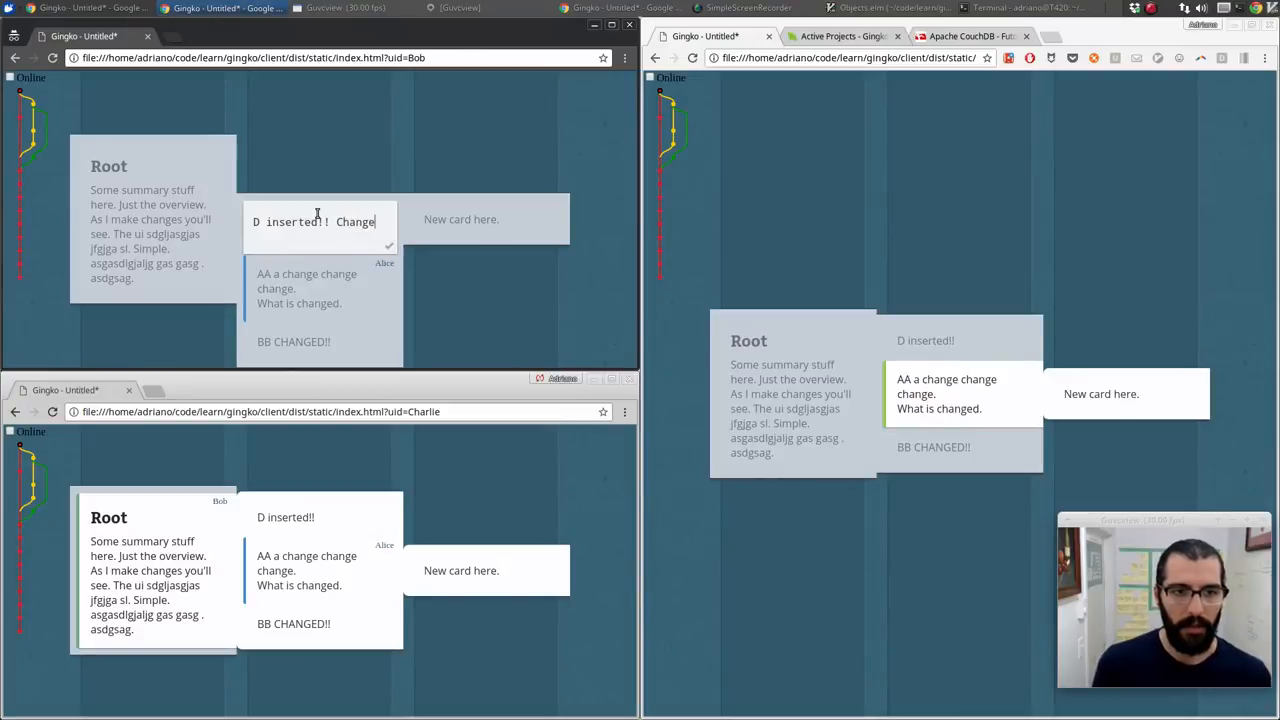
{"action": "type", "text": "some su"}
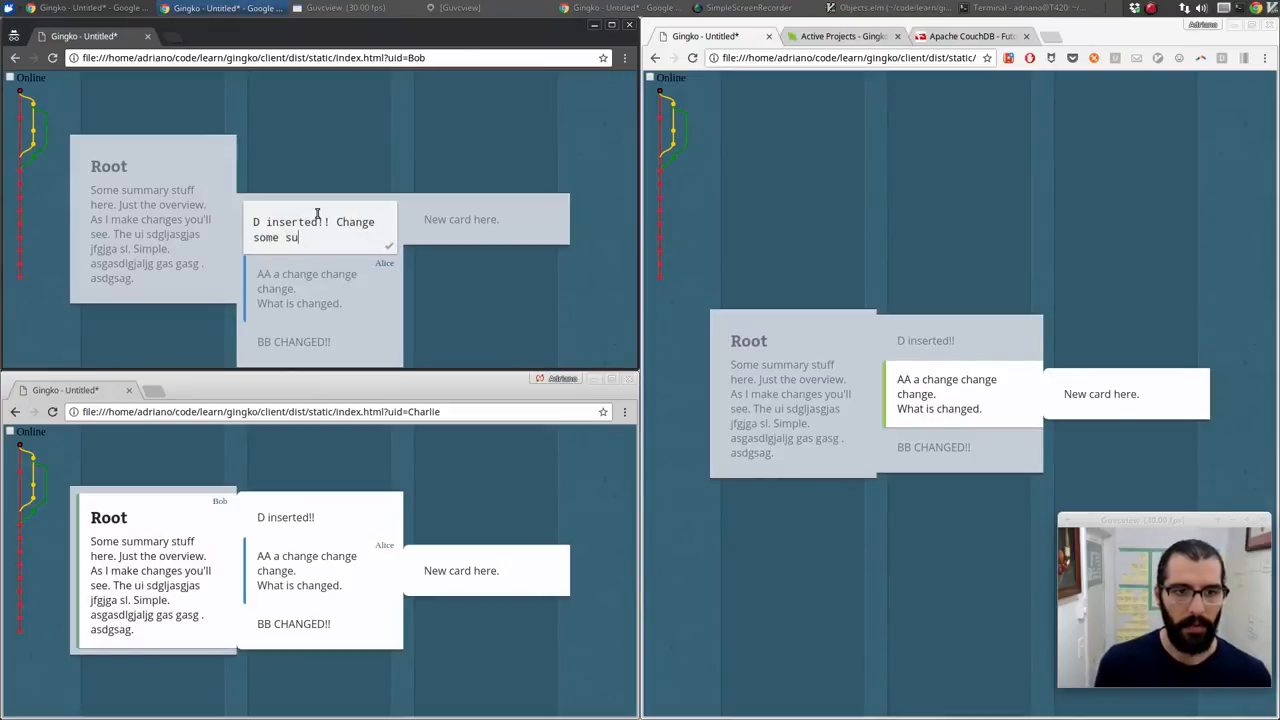
{"action": "type", "text": "tuff in D"}
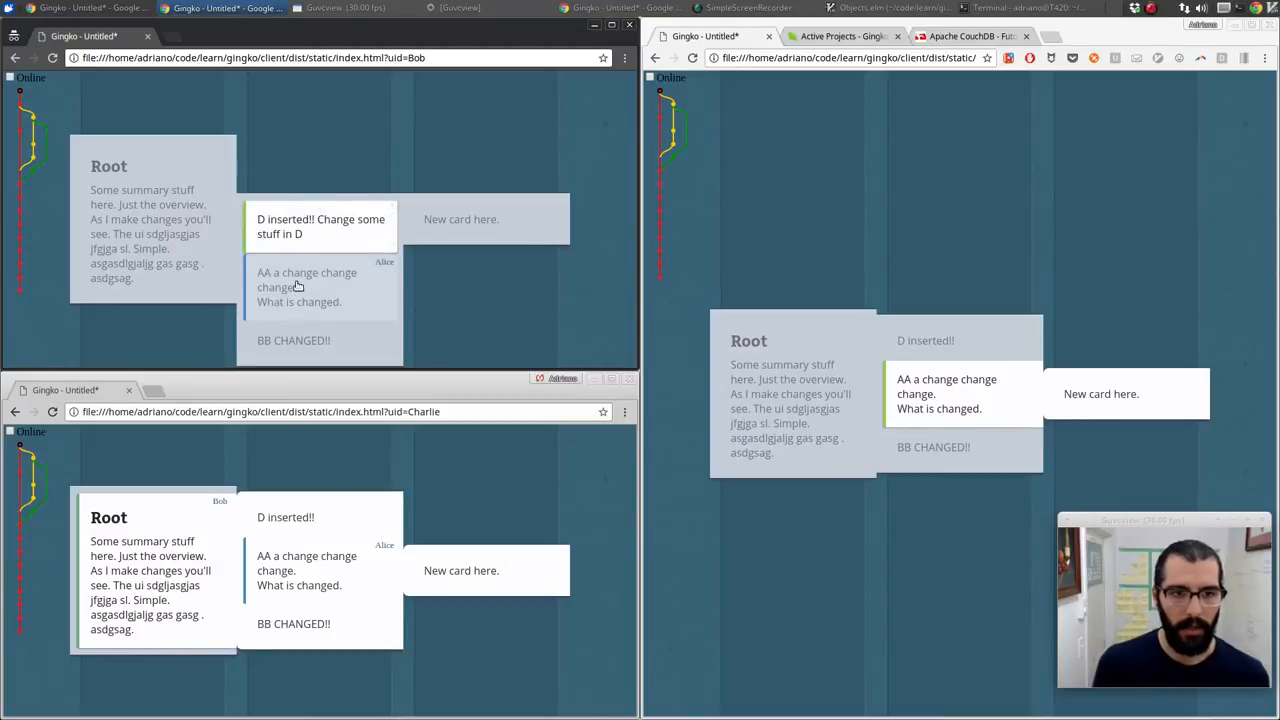
Give D 'Some different' text in another window and add 'problem.' to the new card
{"action": "left_click", "coordinate": [924, 340]}
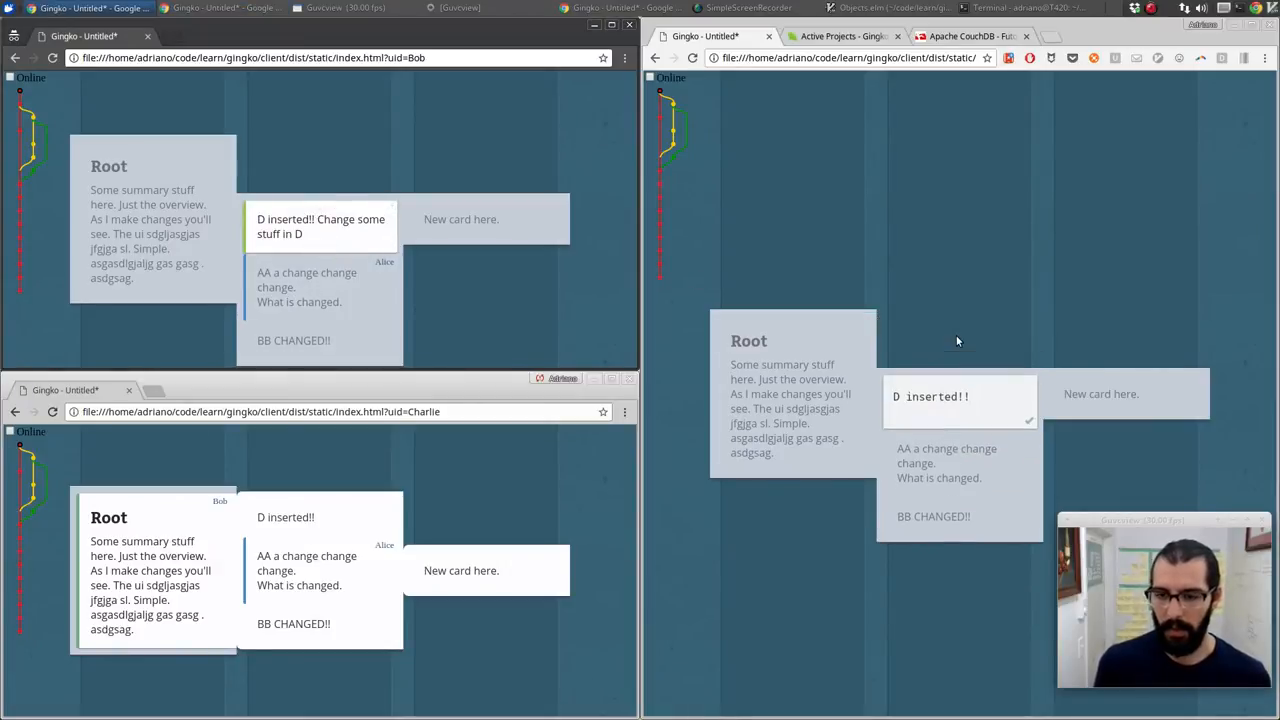
{"action": "type", "text": "Some different things."}
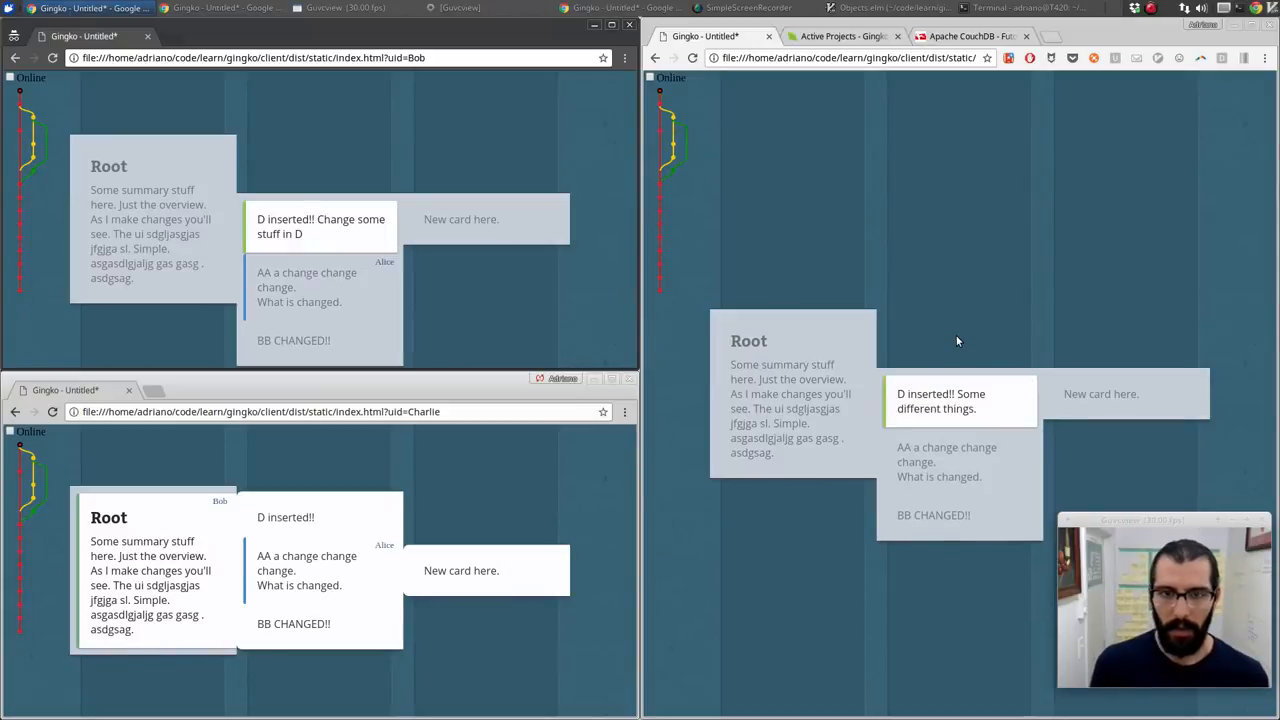
{"action": "left_click", "coordinate": [460, 570]}
{"action": "type", "text": "Change no"}
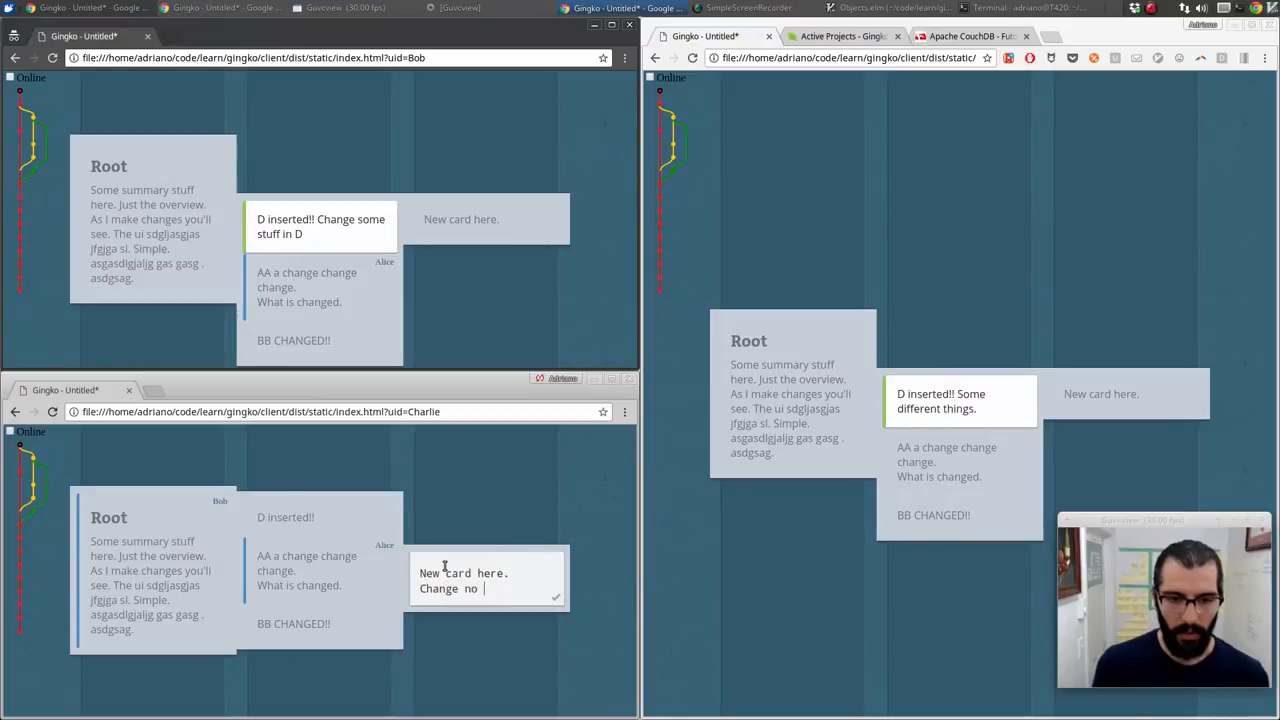
{"action": "type", "text": "problem."}
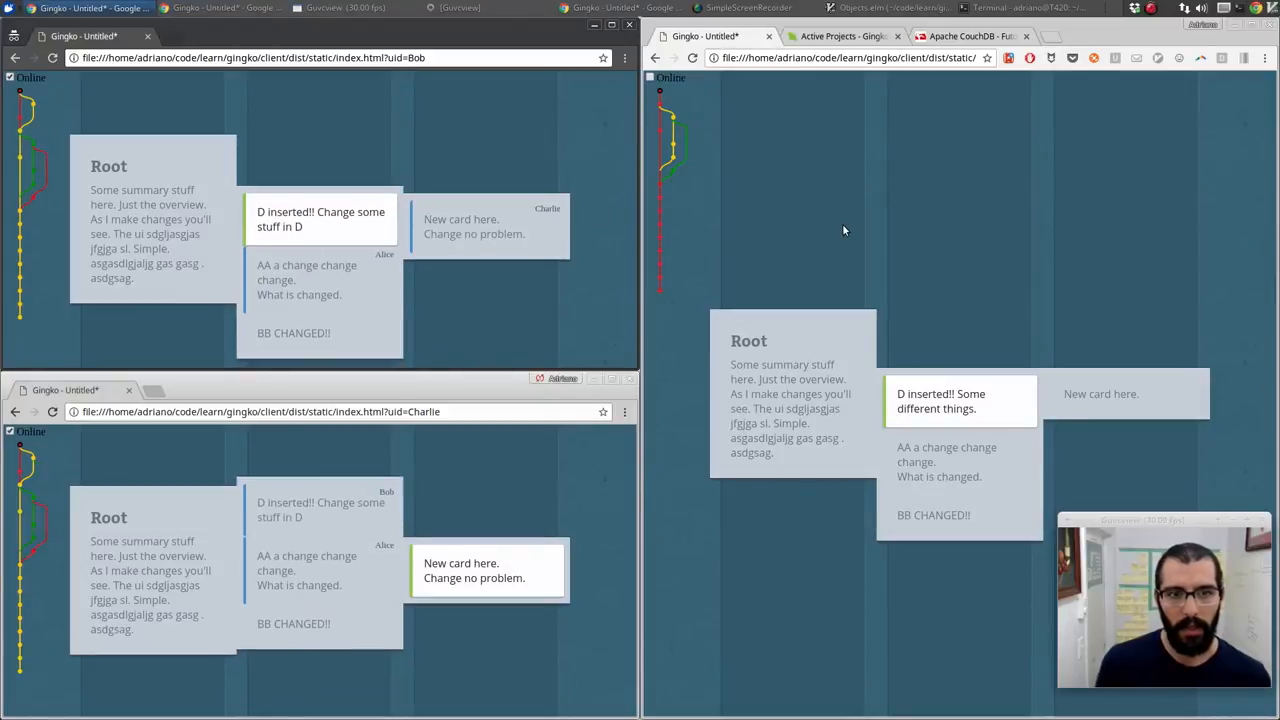
{"action": "mouse_move", "coordinate": [782, 208]}
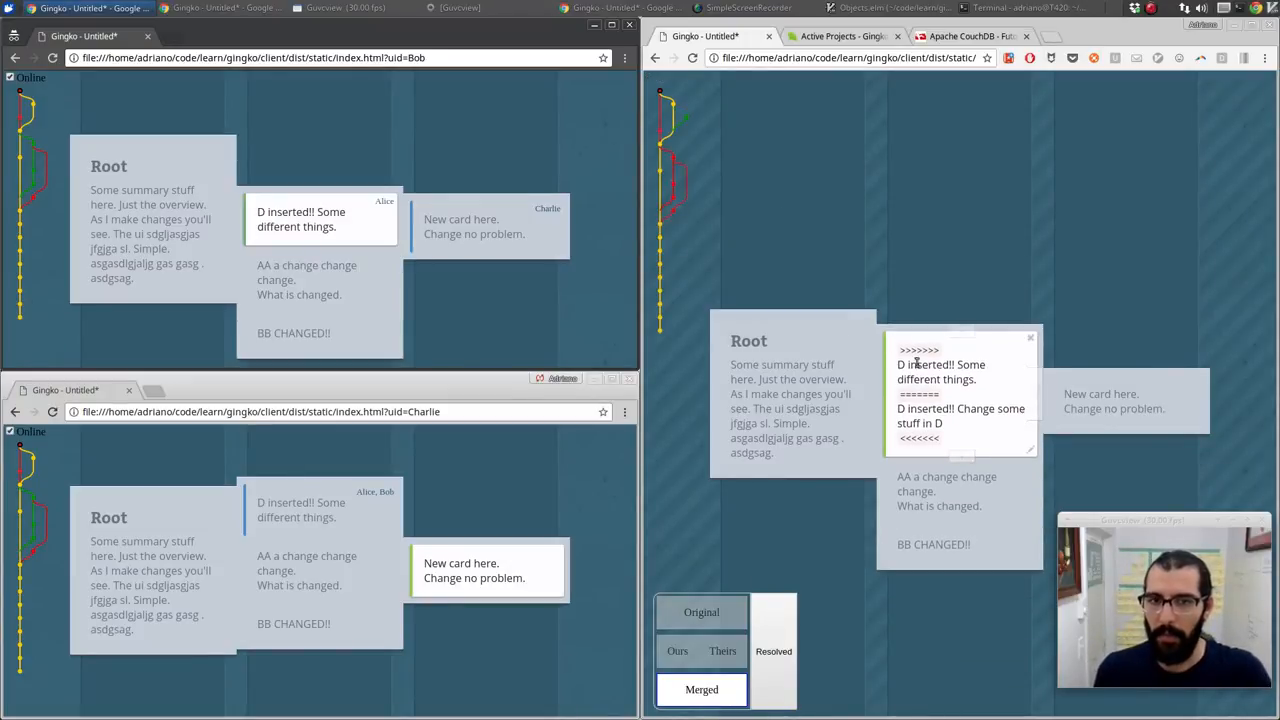
{"action": "mouse_move", "coordinate": [988, 428]}
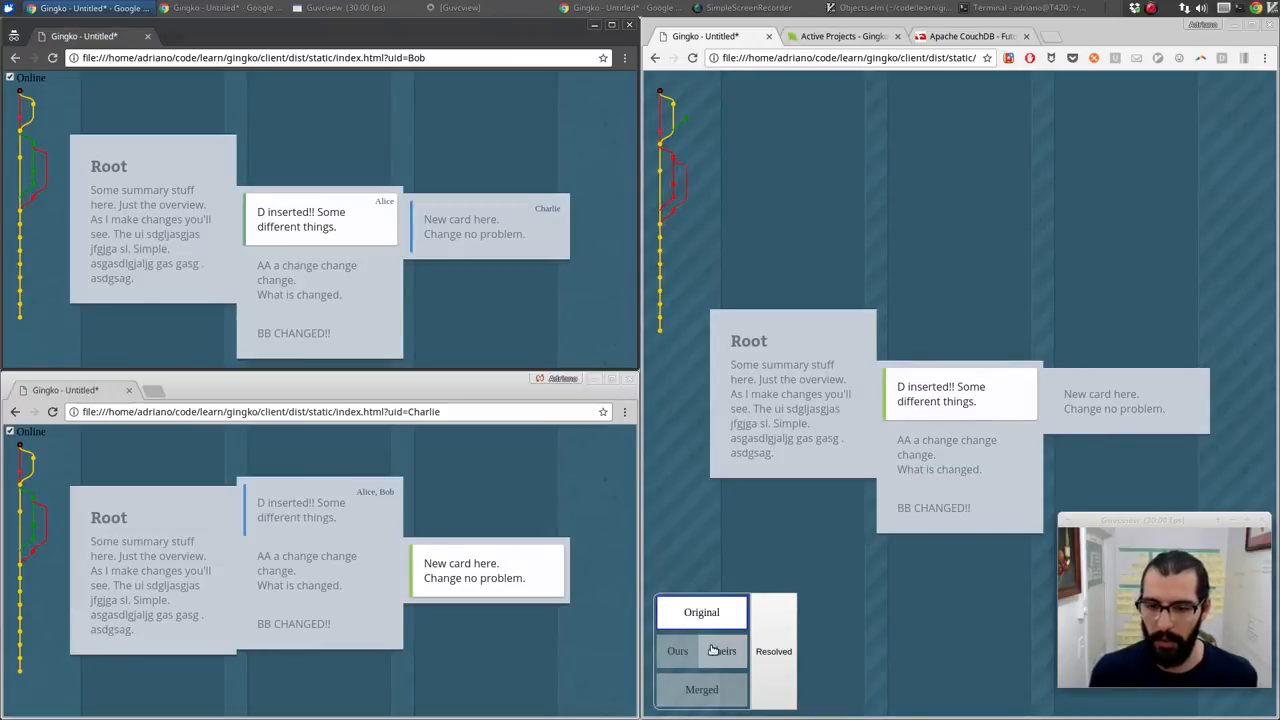
{"action": "mouse_move", "coordinate": [678, 652]}
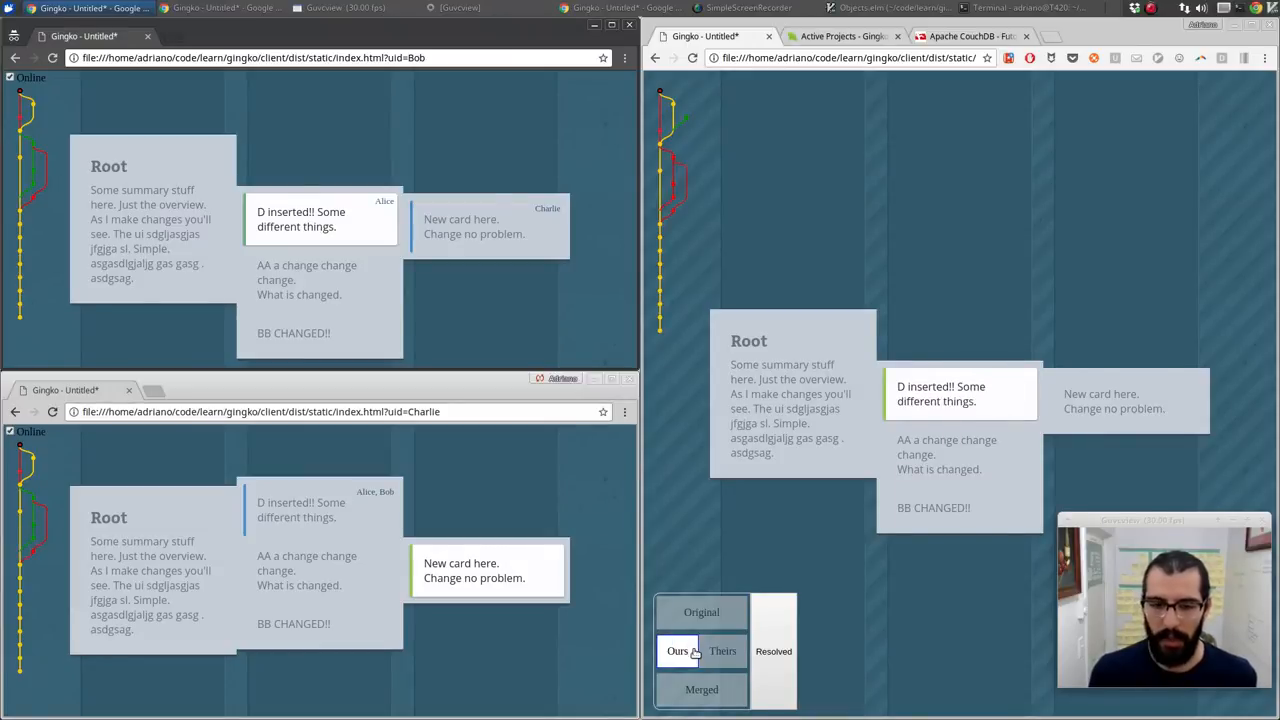
Preview our version of the conflicting D card and mark the conflict resolved
{"action": "left_click", "coordinate": [700, 688]}
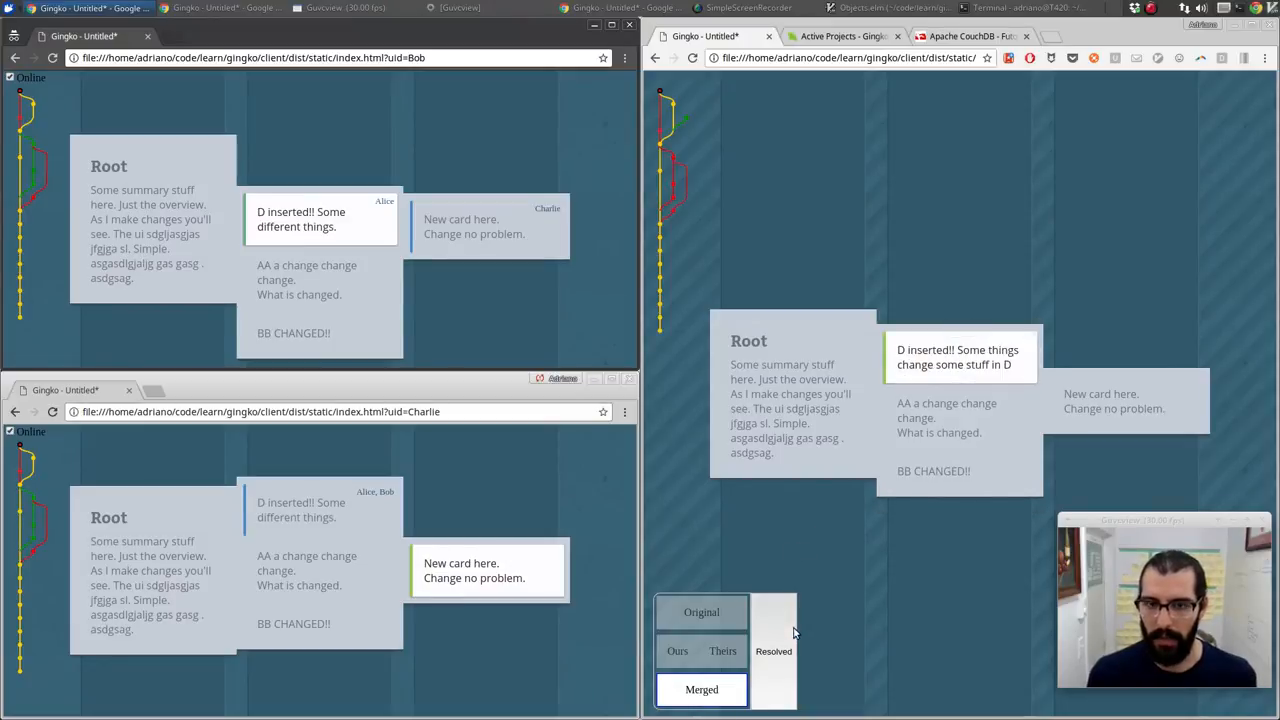
{"action": "left_click", "coordinate": [774, 652]}
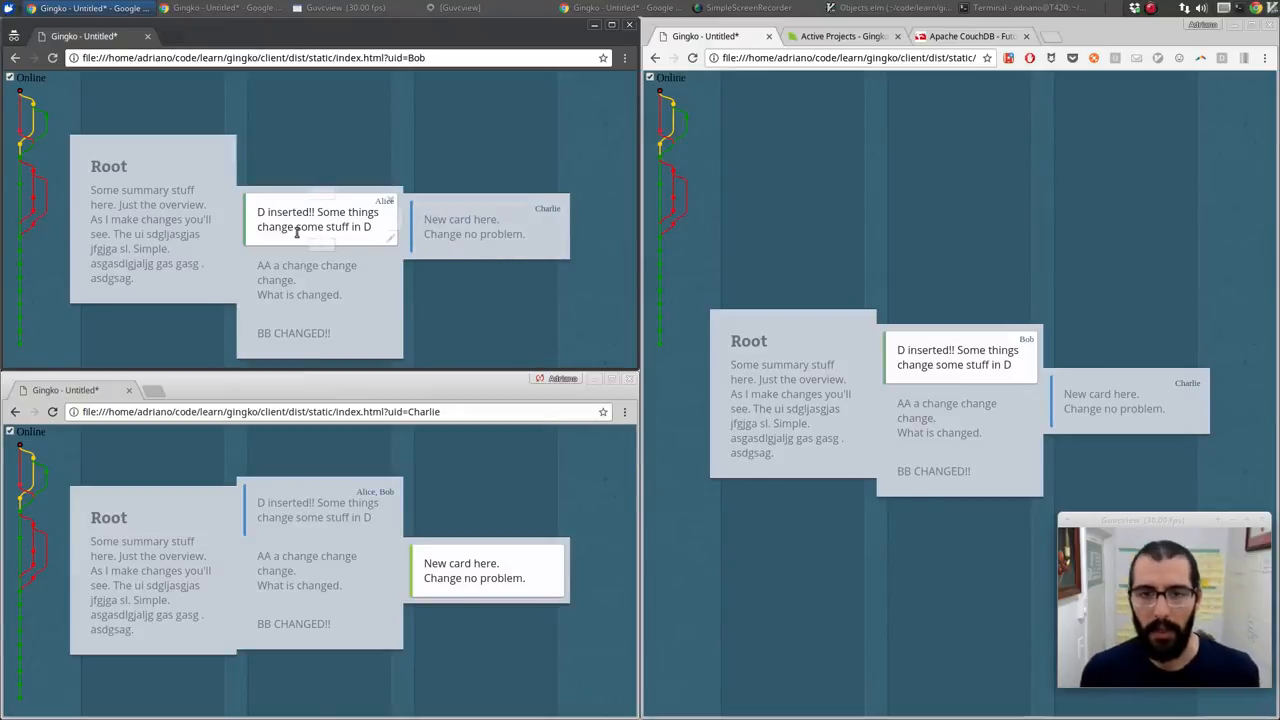
Edit D in one window, attempt it from another, and dismiss the card-being-edited warning
{"action": "left_click", "coordinate": [150, 220]}
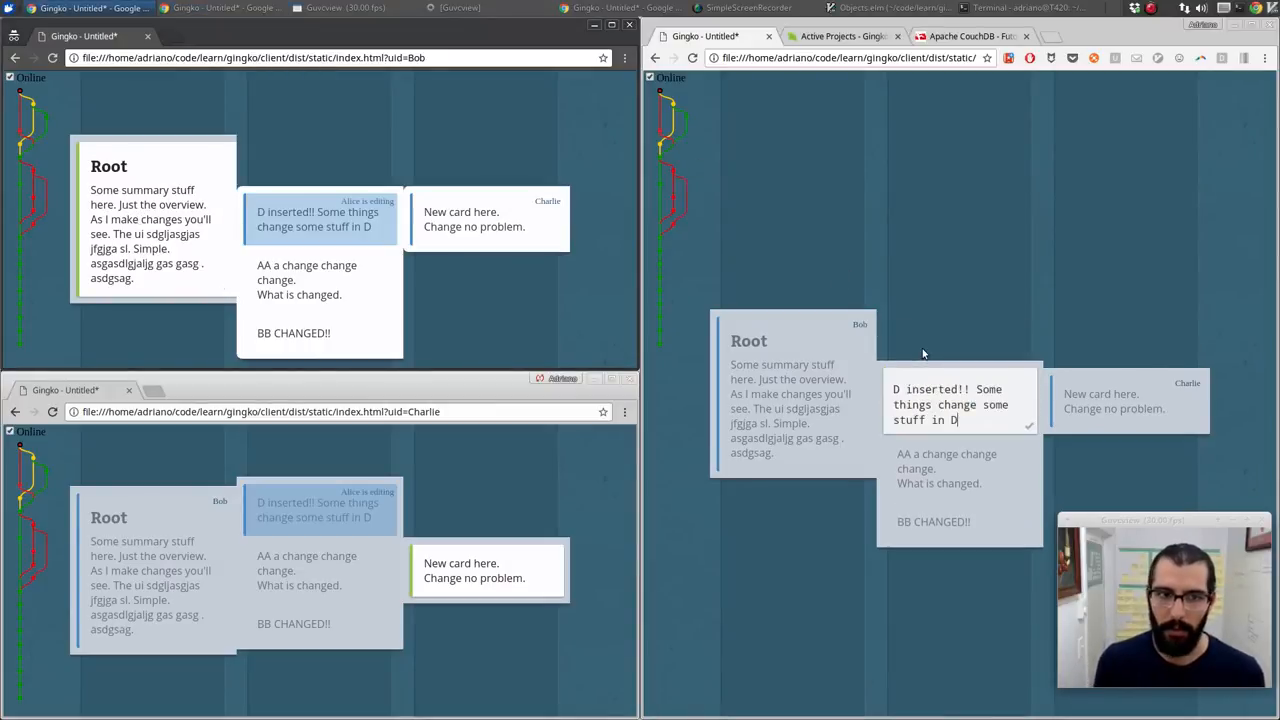
{"action": "left_click", "coordinate": [318, 218]}
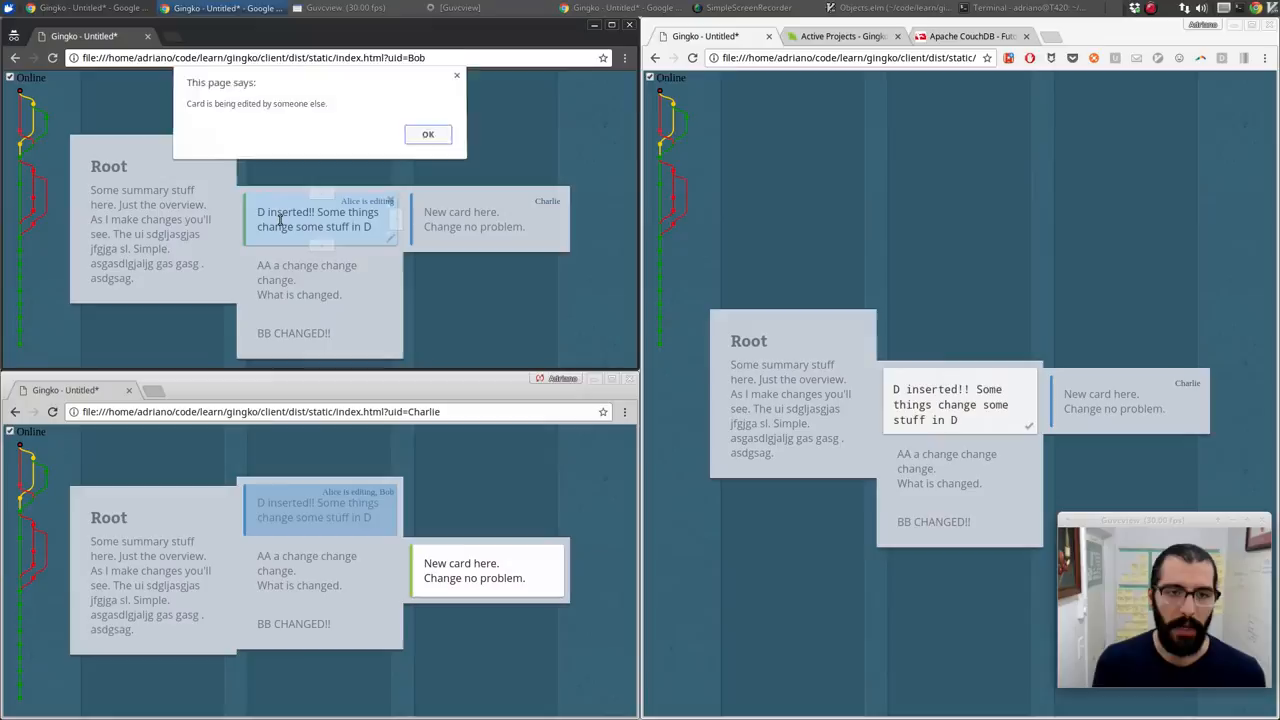
{"action": "left_click", "coordinate": [428, 134]}
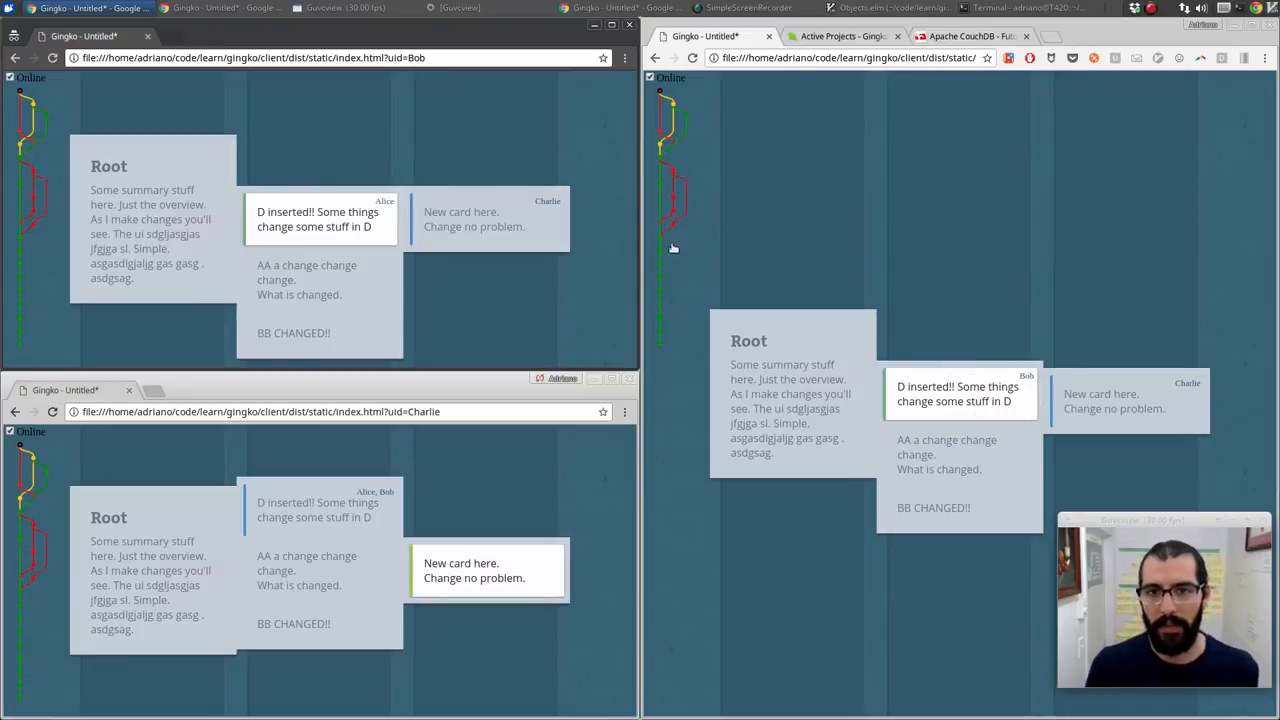
{"action": "mouse_move", "coordinate": [624, 146]}
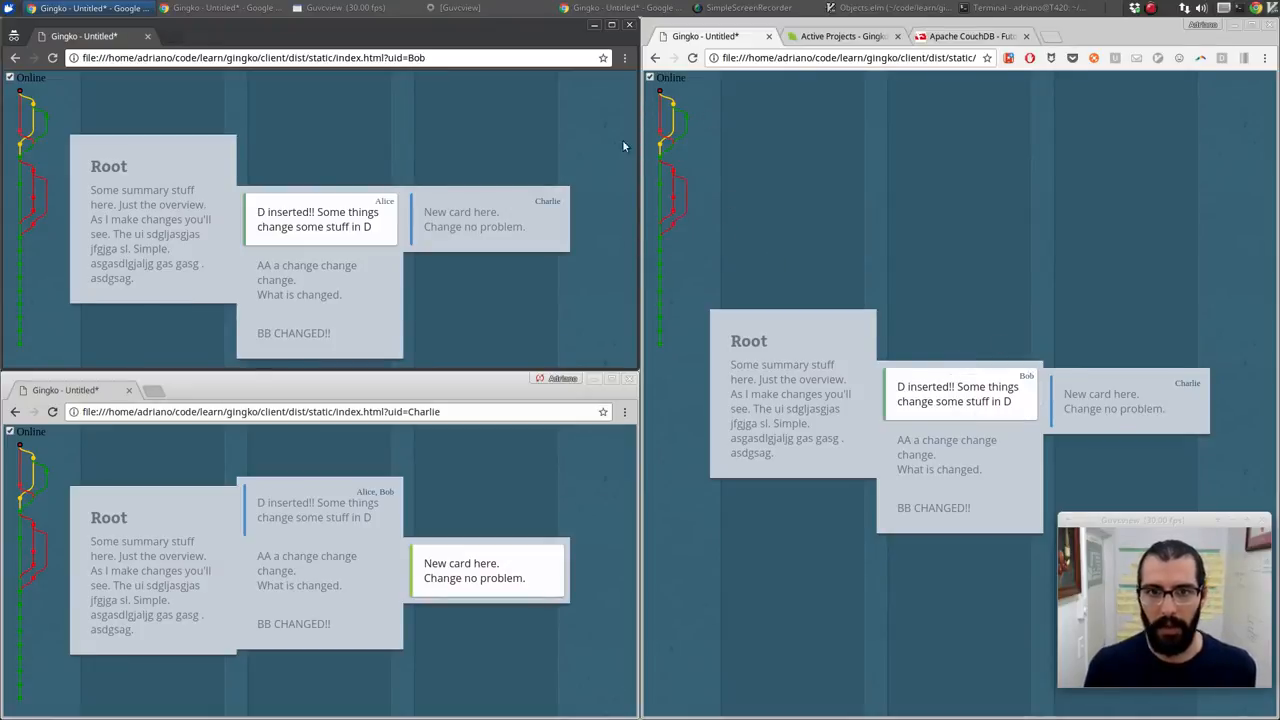
{"action": "mouse_move", "coordinate": [678, 192]}
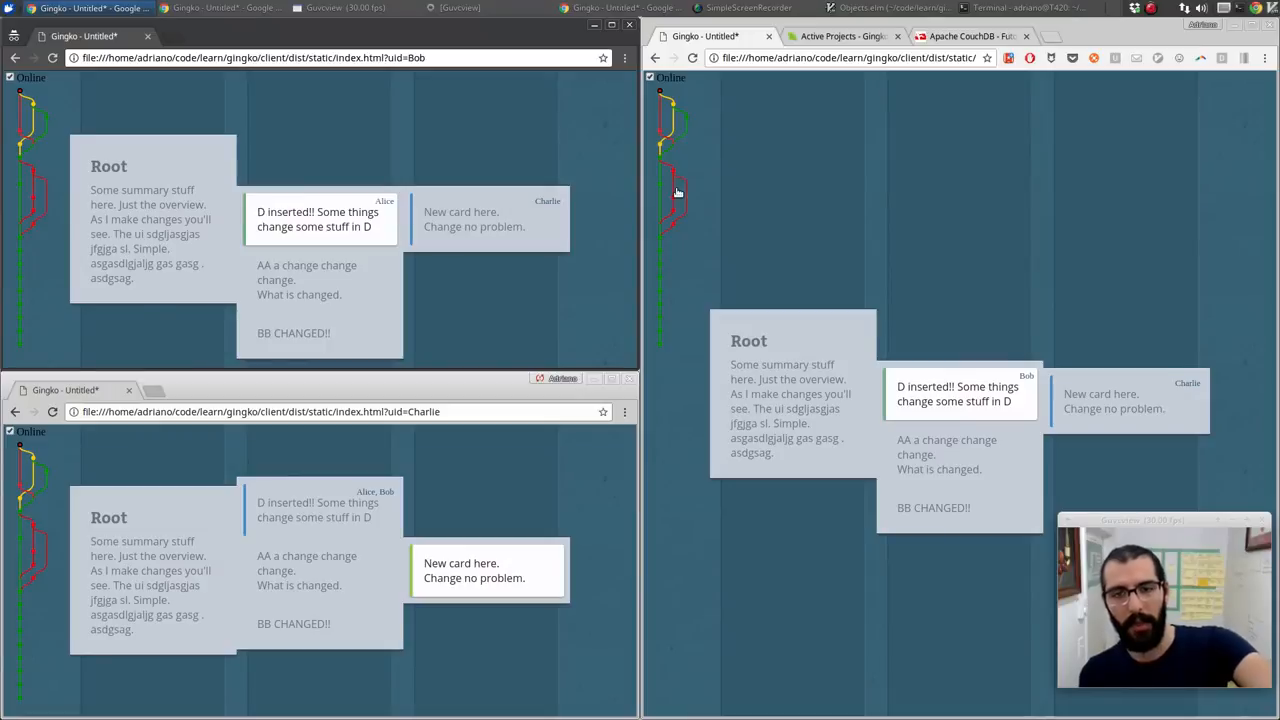
{"action": "mouse_move", "coordinate": [676, 110]}
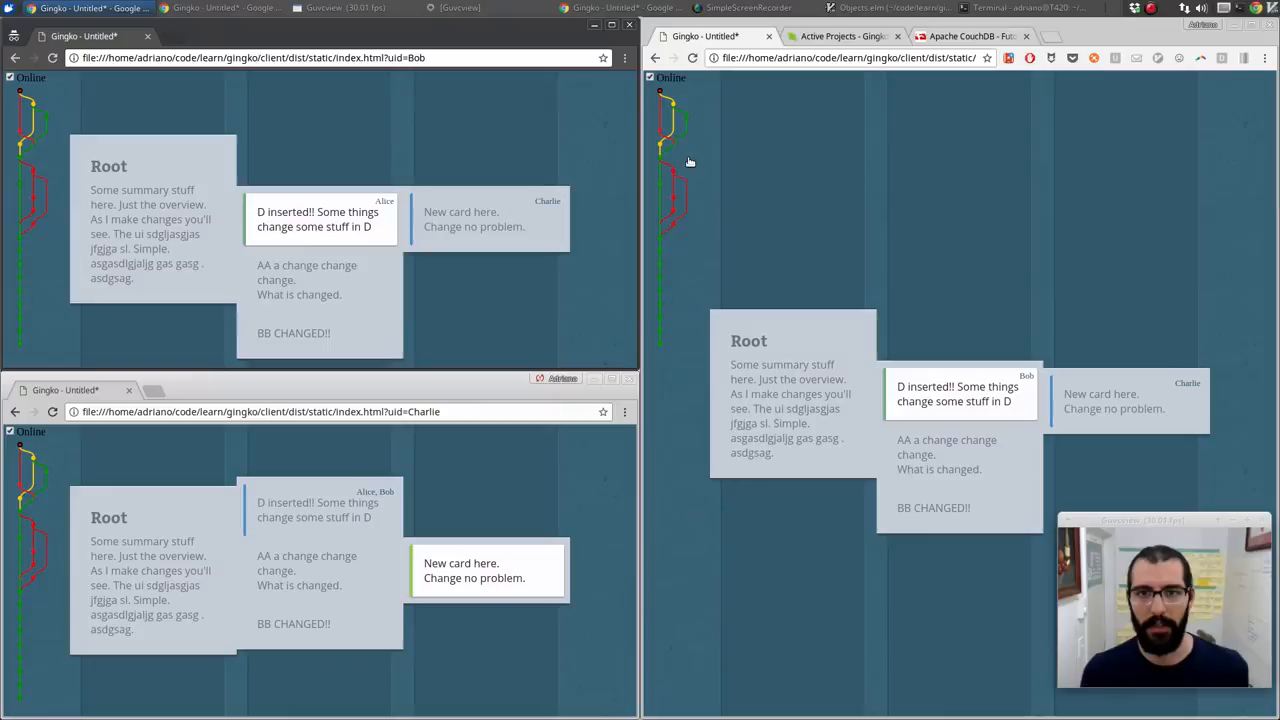
{"action": "mouse_move", "coordinate": [672, 108]}
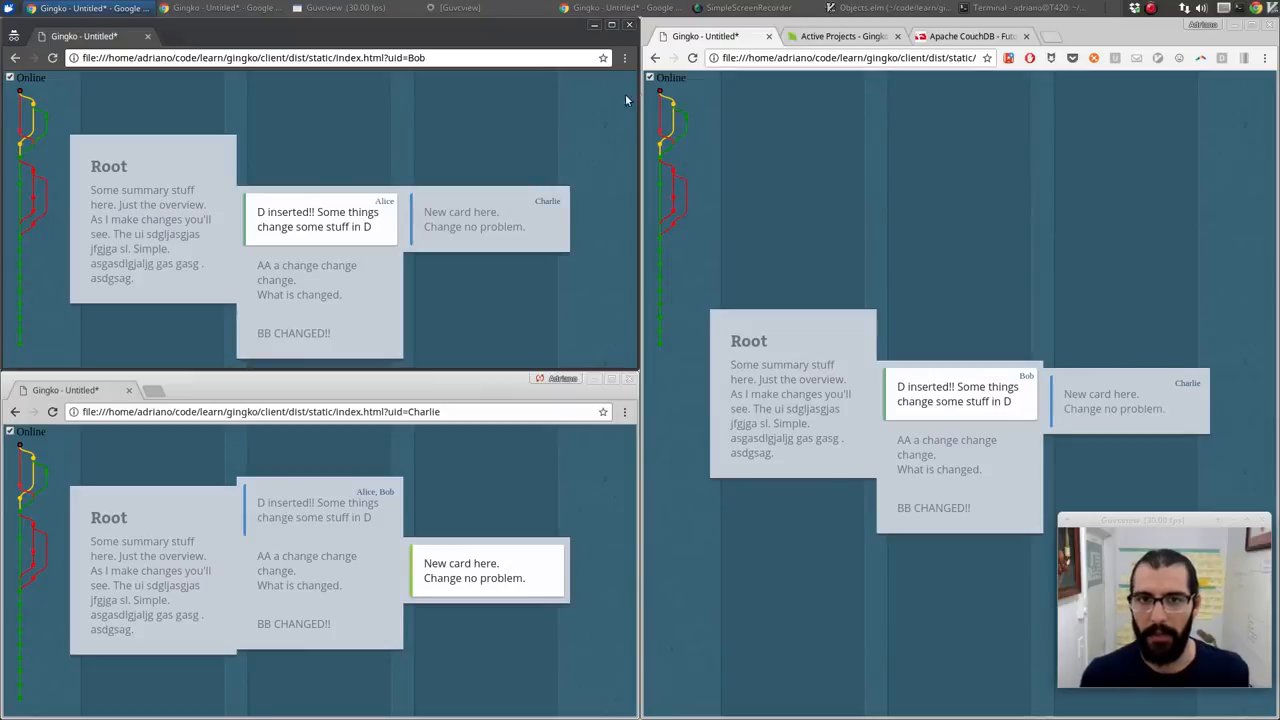
{"action": "mouse_move", "coordinate": [660, 112]}
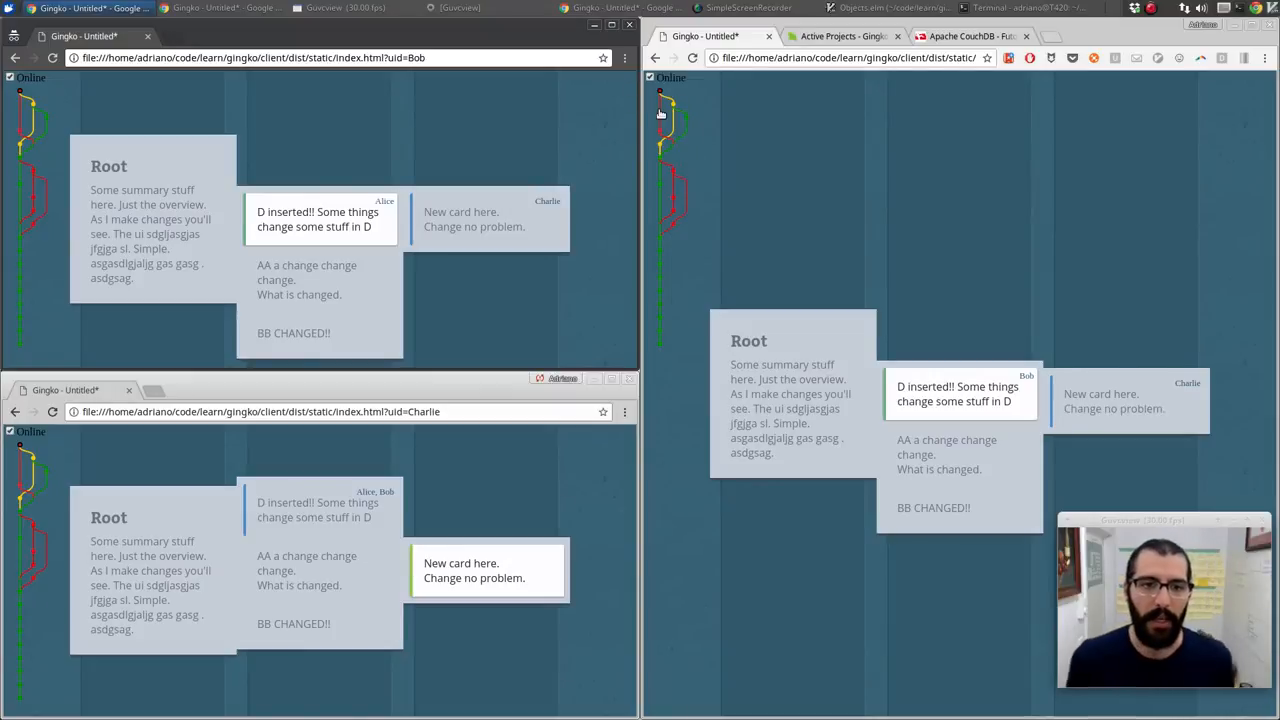
{"action": "mouse_move", "coordinate": [682, 140]}
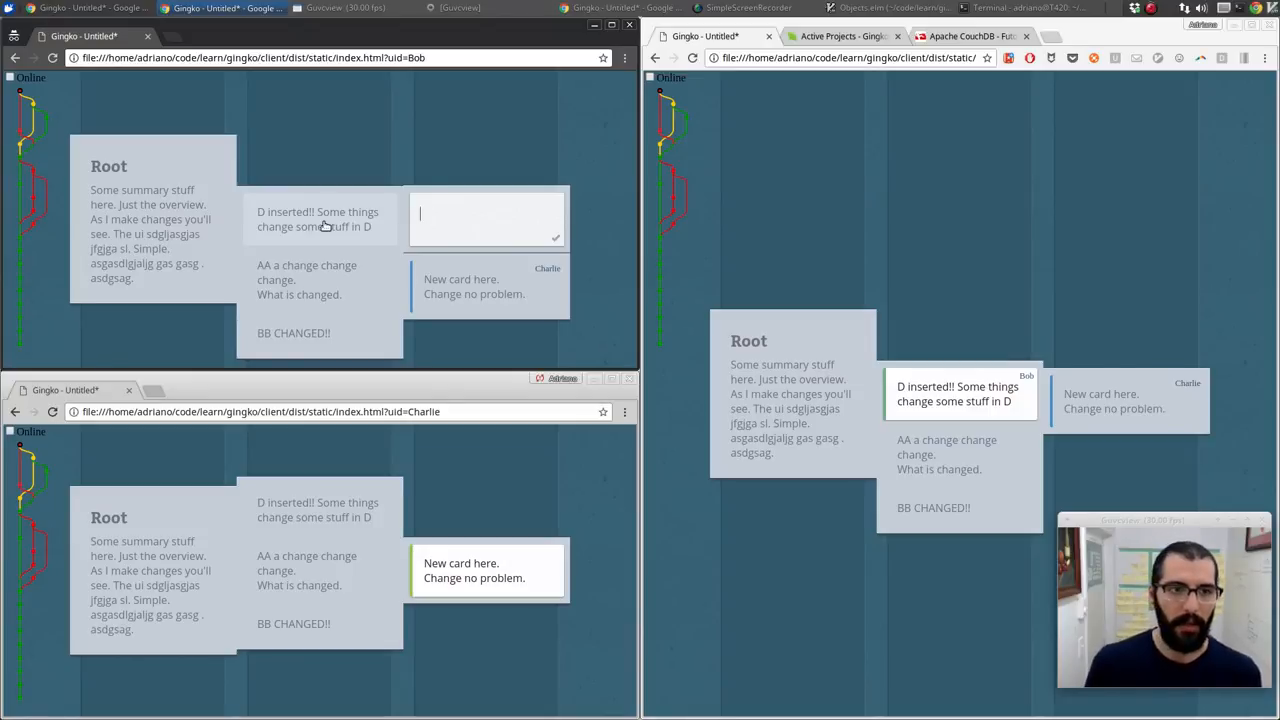
Type 'very important information here' into the new child card of D
{"action": "type", "text": "v"}
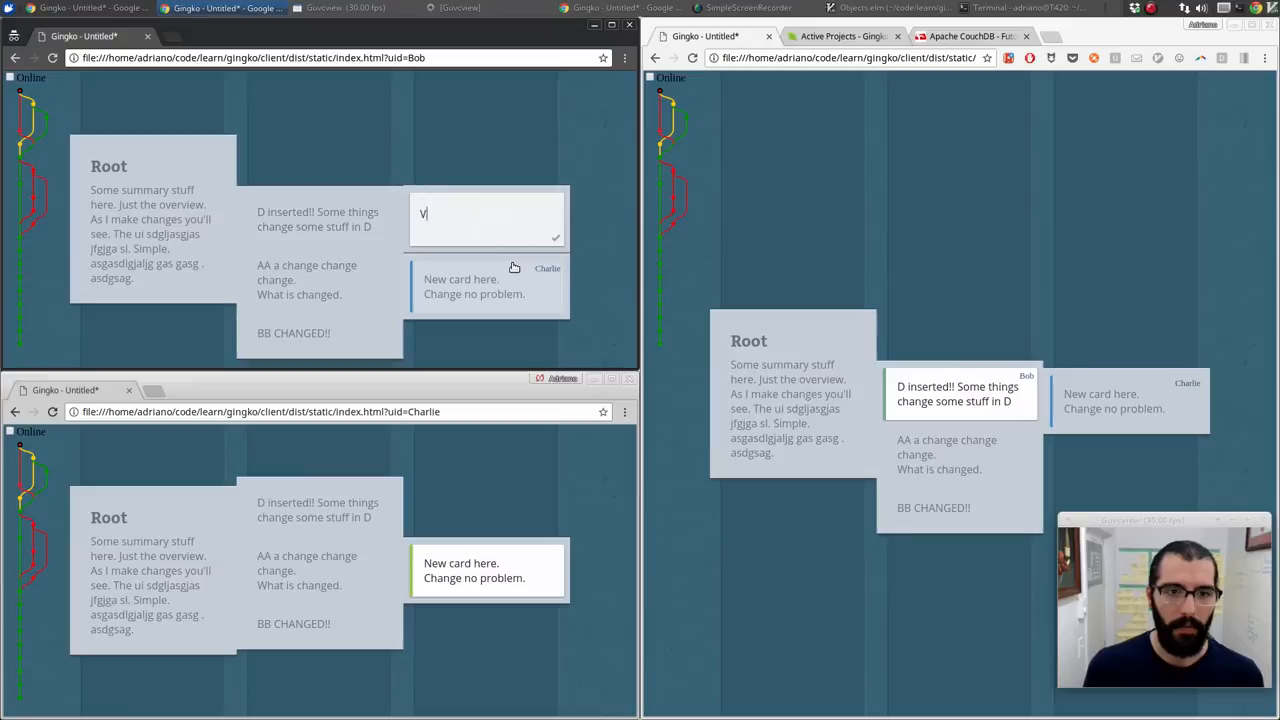
{"action": "type", "text": "ery important"}
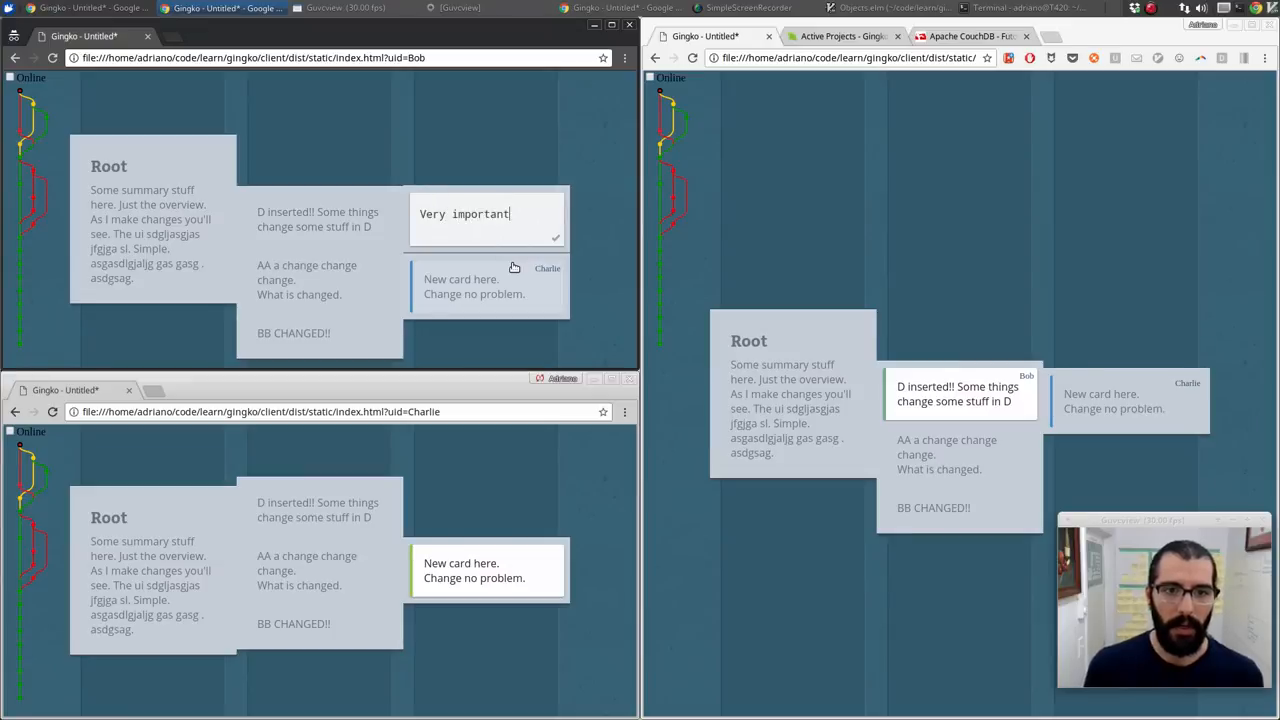
{"action": "type", "text": "information here. Great stuff."}
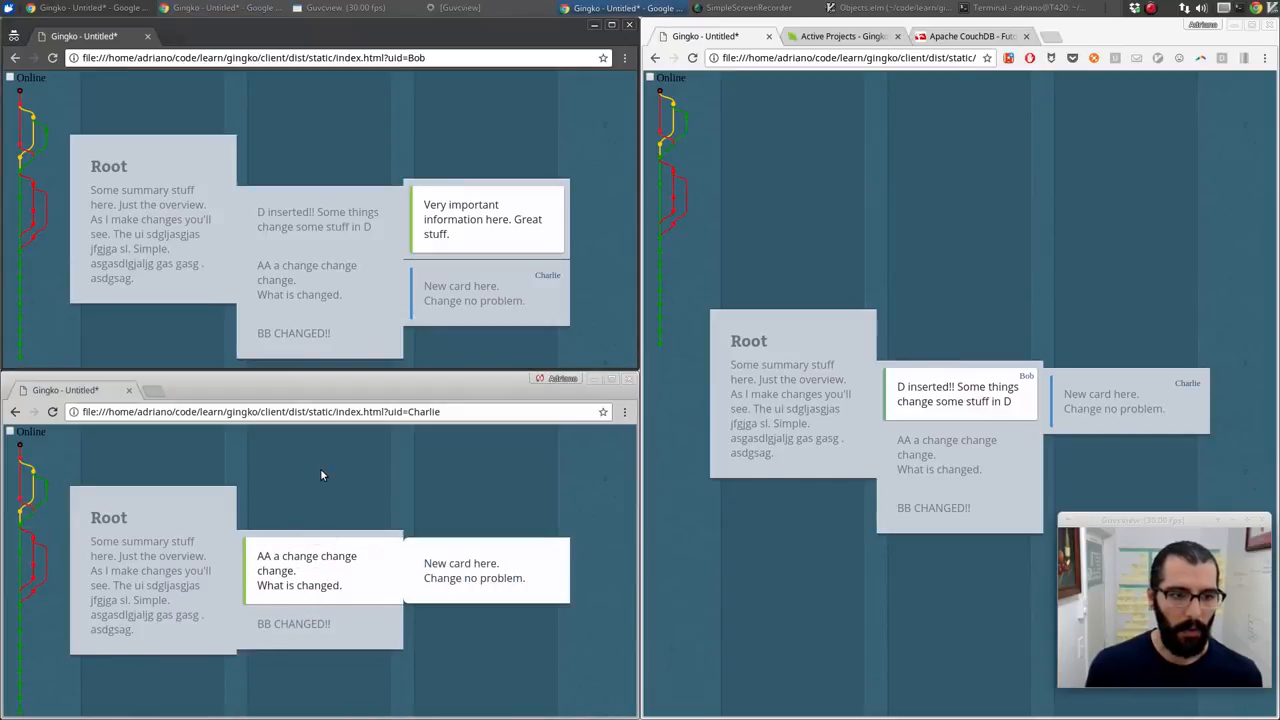
{"action": "mouse_move", "coordinate": [112, 464]}
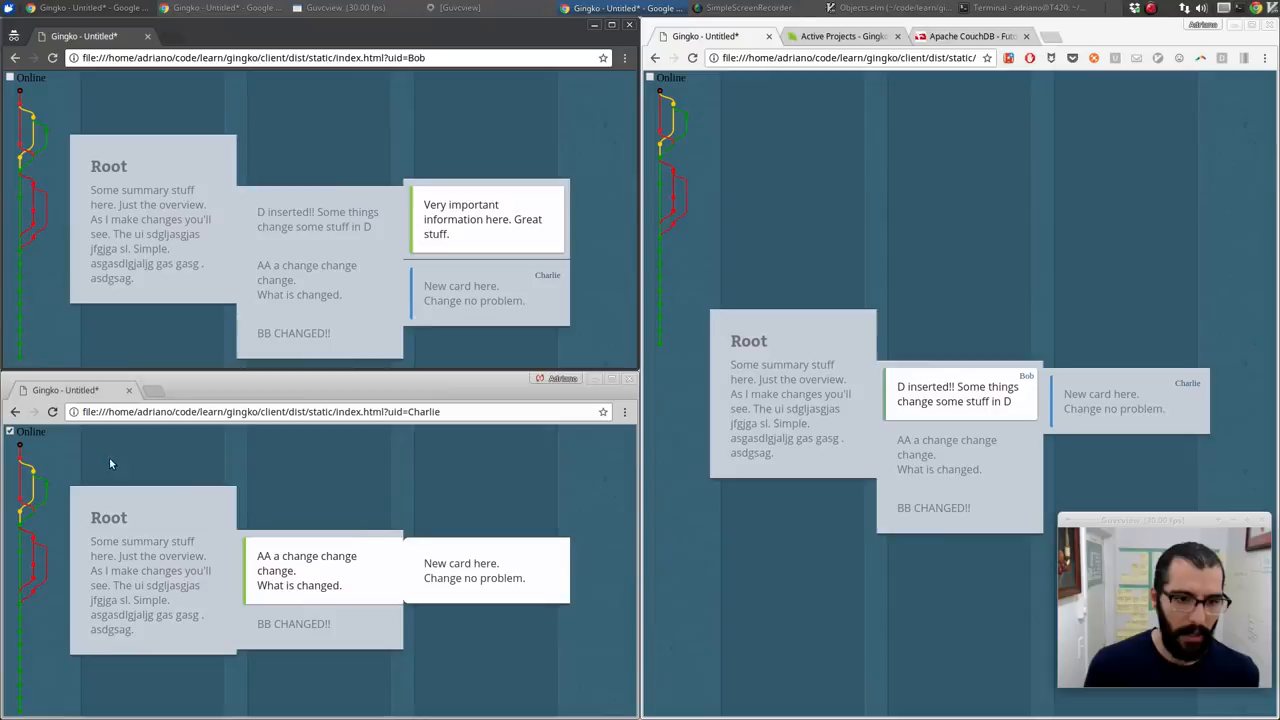